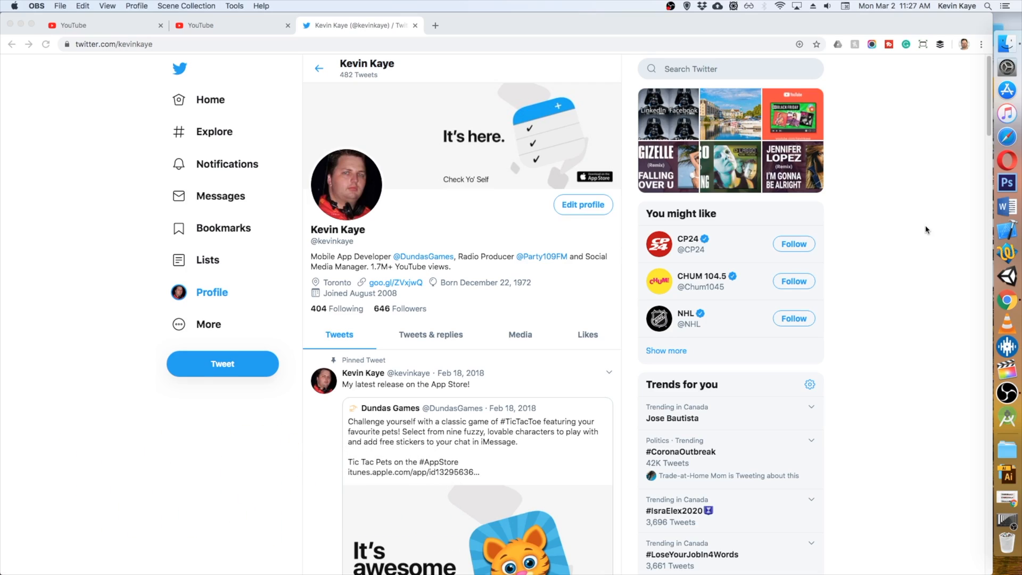
From the channel's Uploads, open the Huawei MediaPad T5 Tablet review video
{"action": "left_click", "coordinate": [102, 25]}
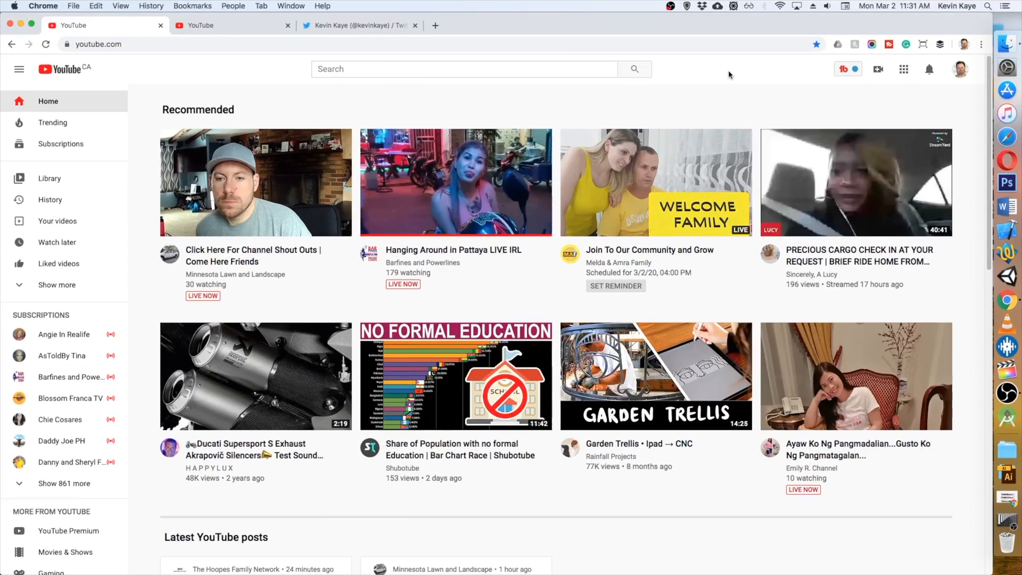
{"action": "mouse_move", "coordinate": [766, 84]}
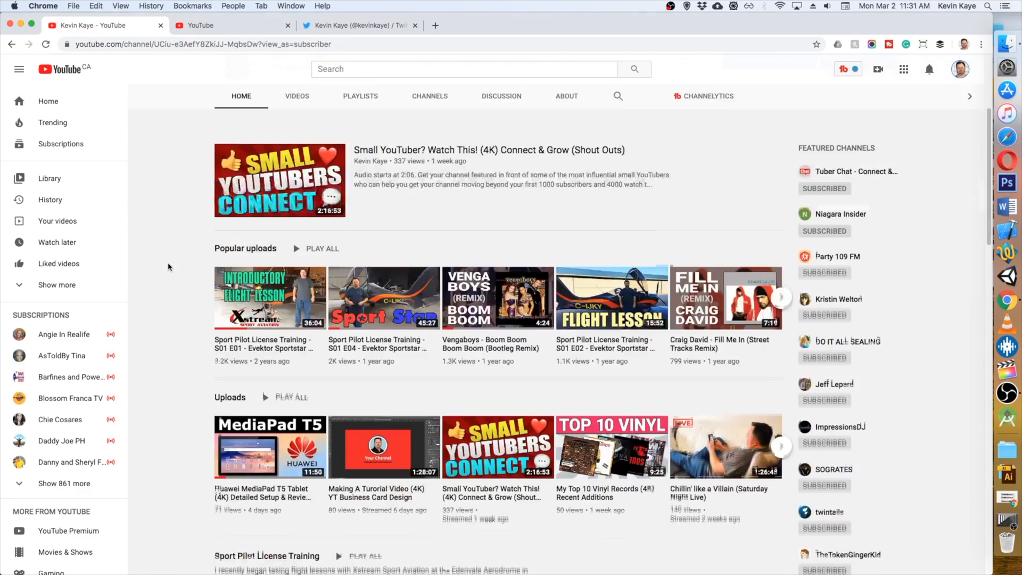
{"action": "scroll", "scroll_direction": "down", "scroll_amount": 3}
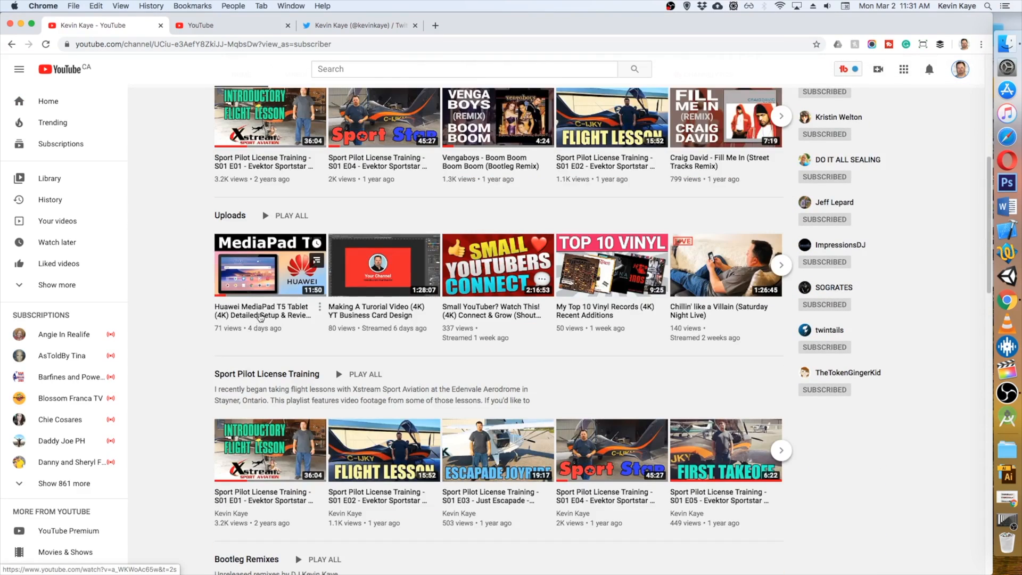
{"action": "left_click", "coordinate": [269, 266]}
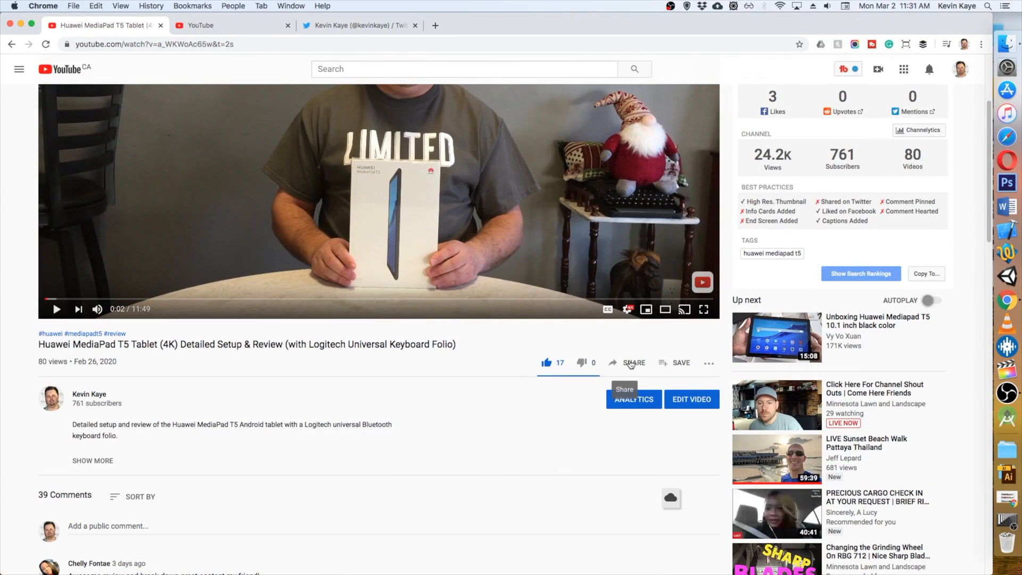
Share the video to Twitter so a tweet prefilled with the video link appears
{"action": "left_click", "coordinate": [632, 362]}
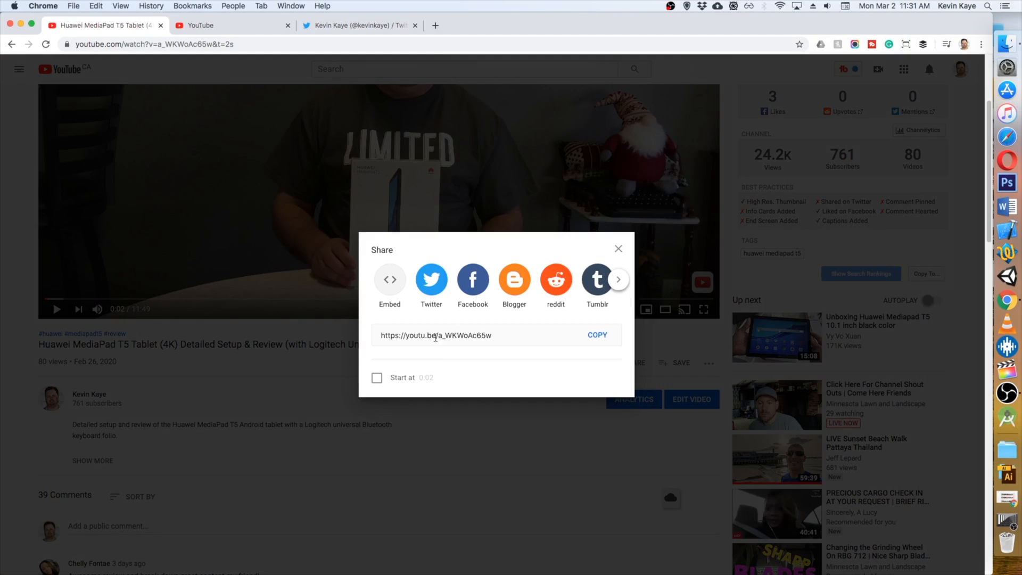
{"action": "left_click", "coordinate": [431, 281]}
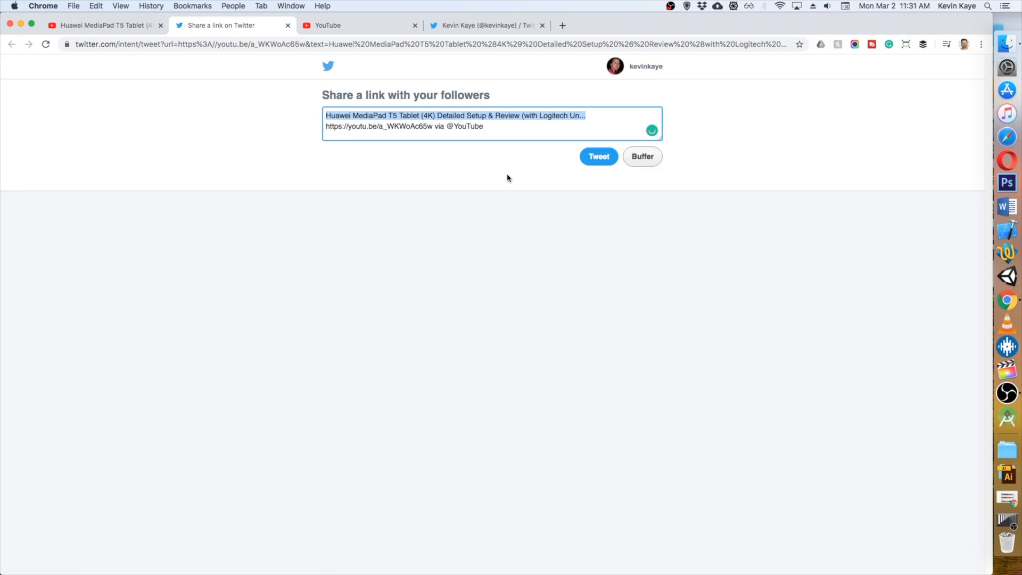
{"action": "mouse_move", "coordinate": [500, 166]}
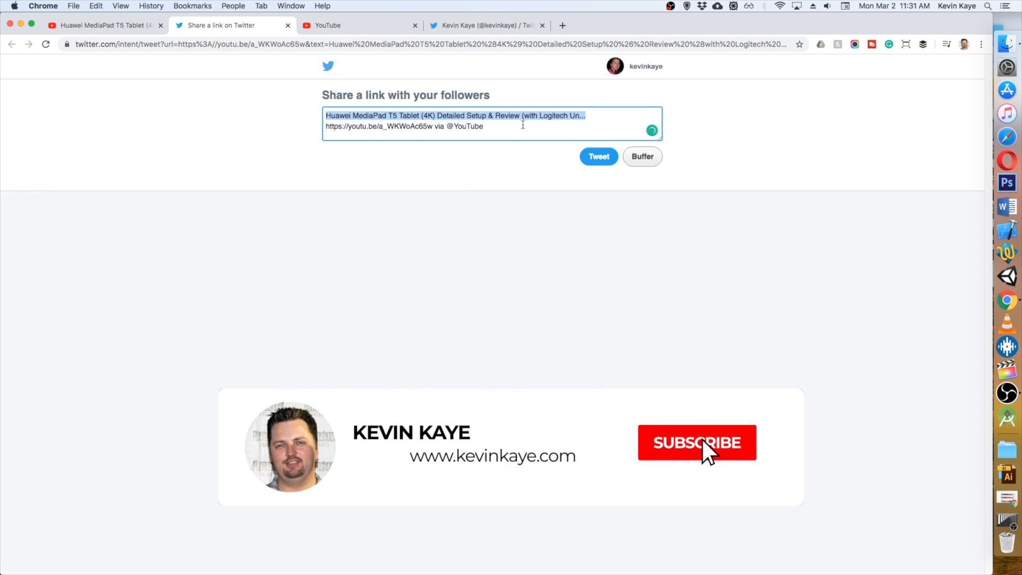
{"action": "left_click", "coordinate": [697, 443]}
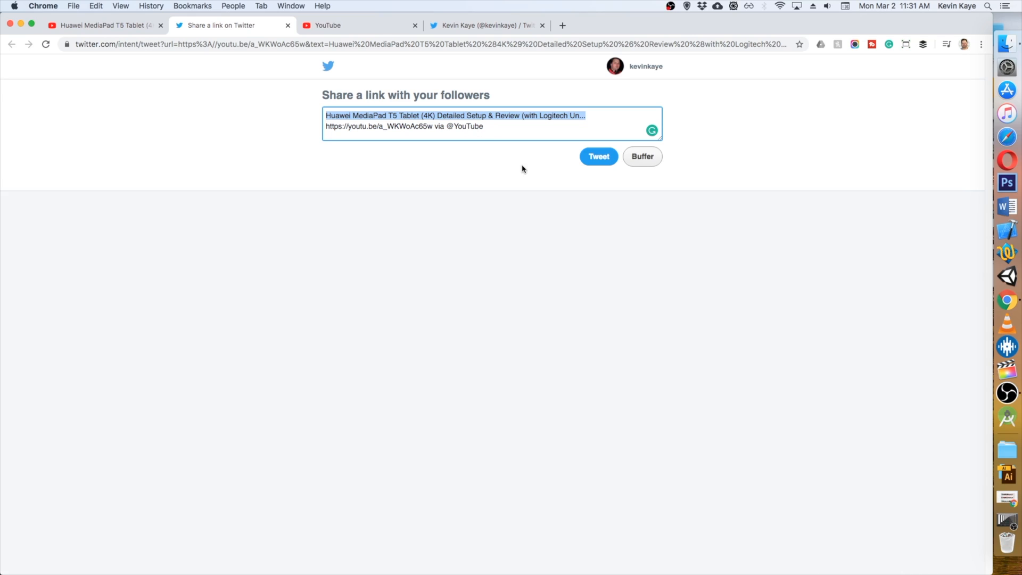
{"action": "mouse_move", "coordinate": [554, 172]}
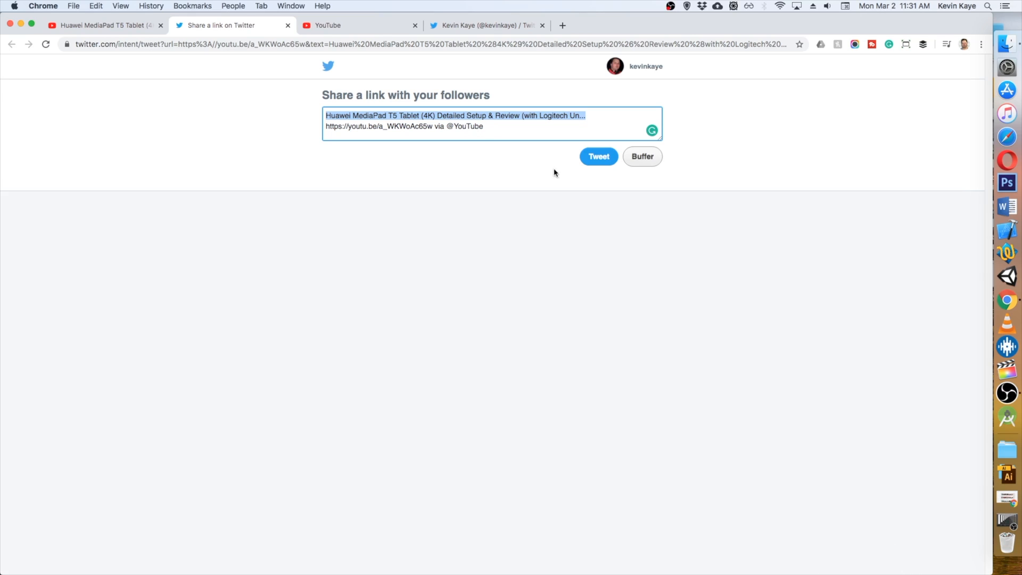
Post the prefilled video-link tweet and view it on Twitter
{"action": "left_click", "coordinate": [597, 156]}
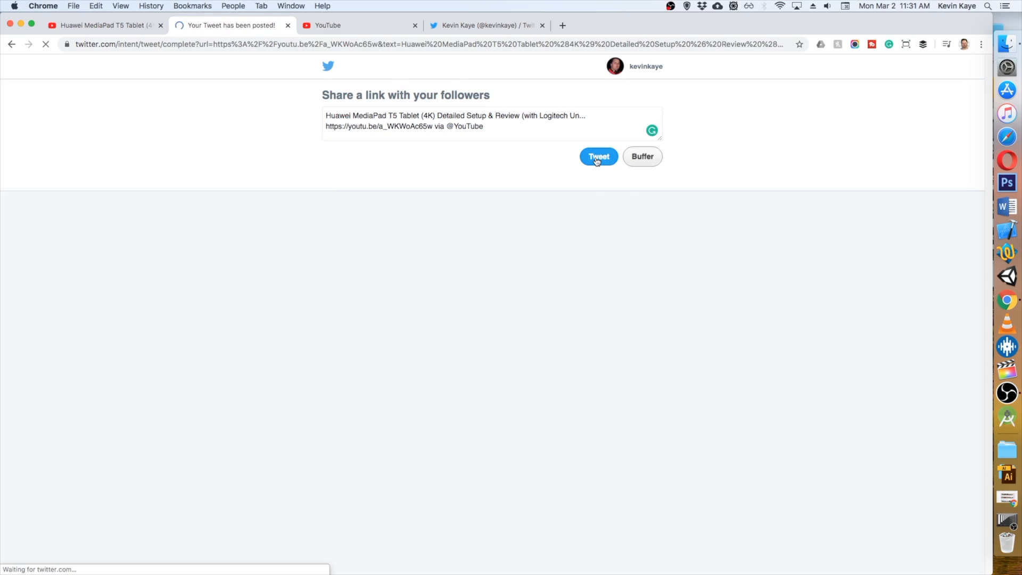
{"action": "left_click", "coordinate": [597, 157]}
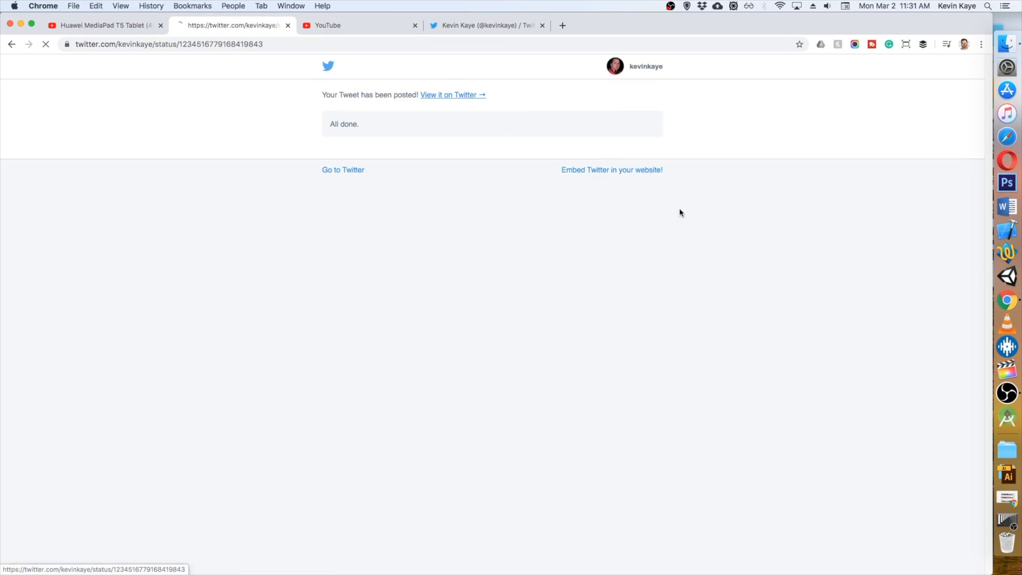
{"action": "left_click", "coordinate": [448, 95]}
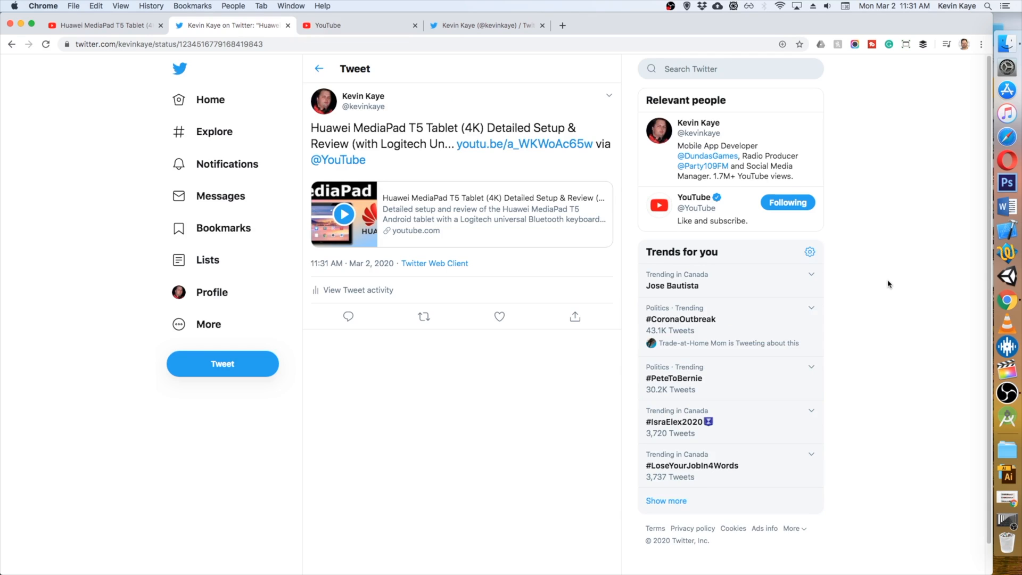
Return to the profile timeline and scroll to the newly posted video tweet
{"action": "left_click", "coordinate": [211, 291]}
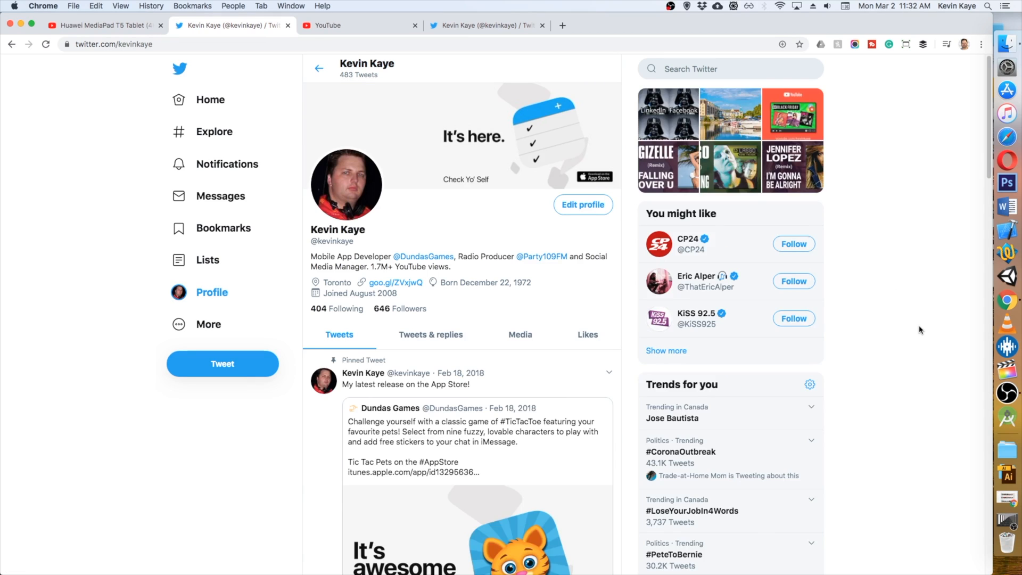
{"action": "scroll", "scroll_direction": "down", "scroll_amount": 3}
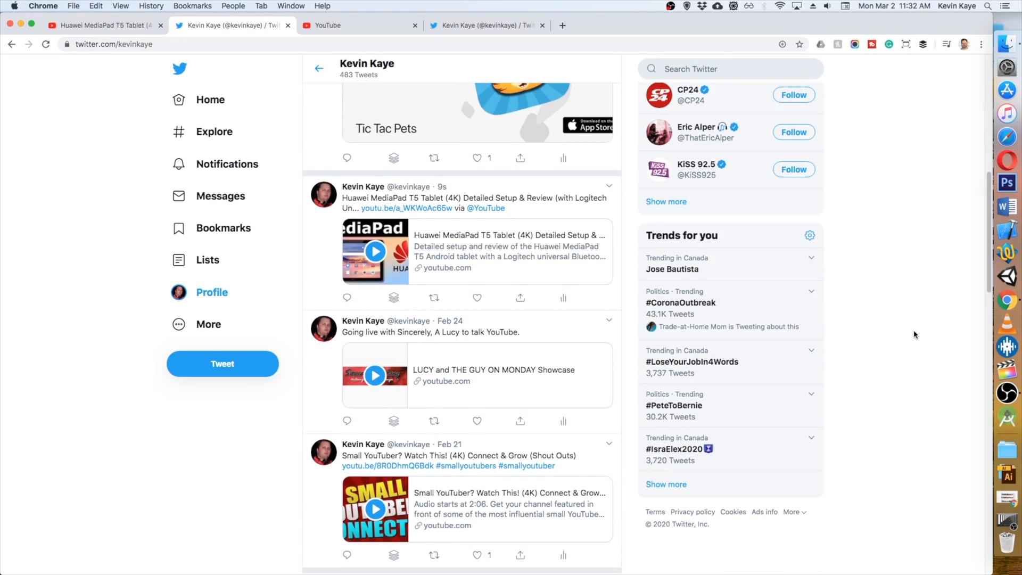
{"action": "scroll", "scroll_direction": "down", "scroll_amount": 3}
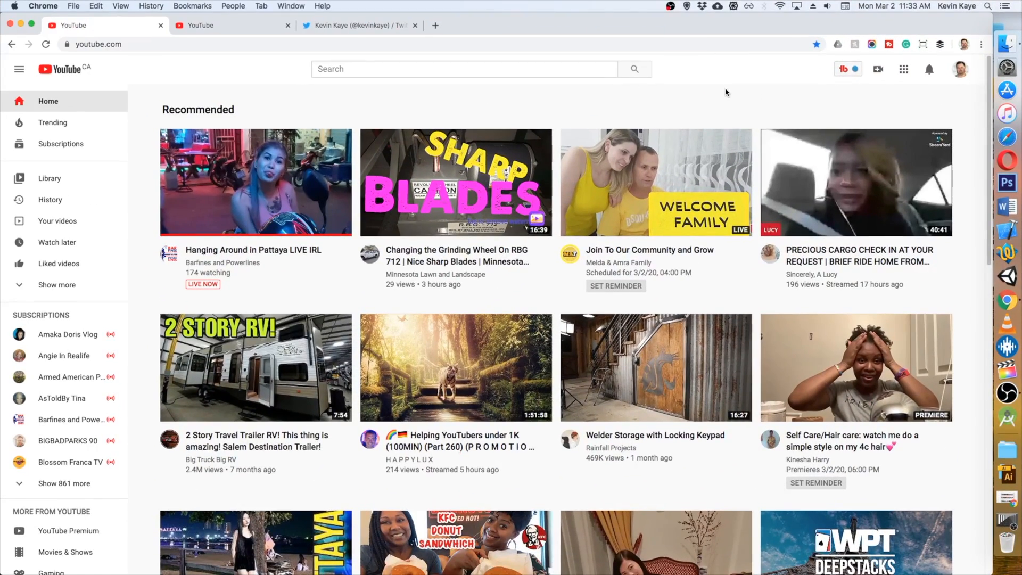
{"action": "mouse_move", "coordinate": [881, 106]}
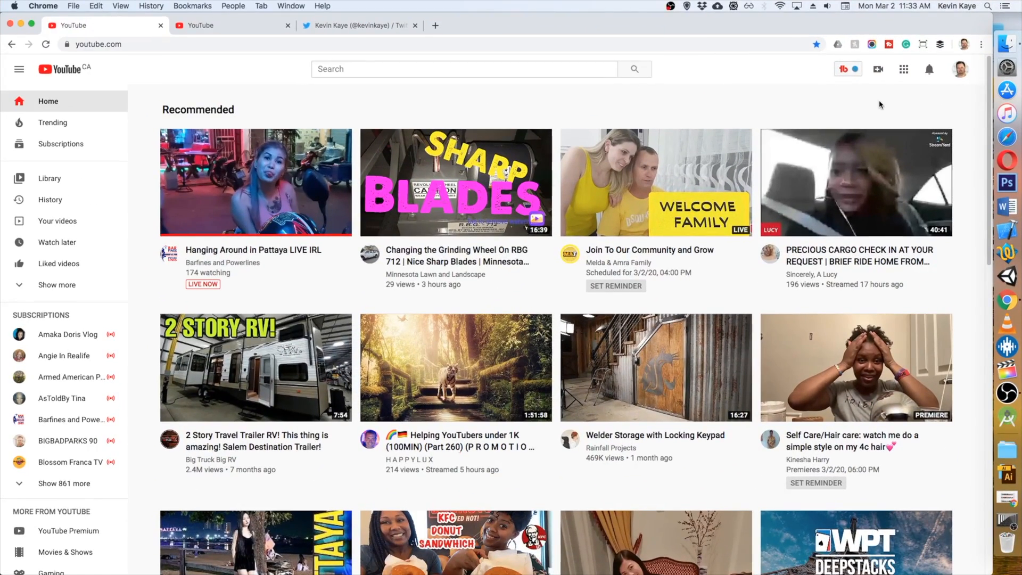
Via YouTube Studio's Videos list, open the MediaPad T5 video's details page
{"action": "left_click", "coordinate": [959, 69]}
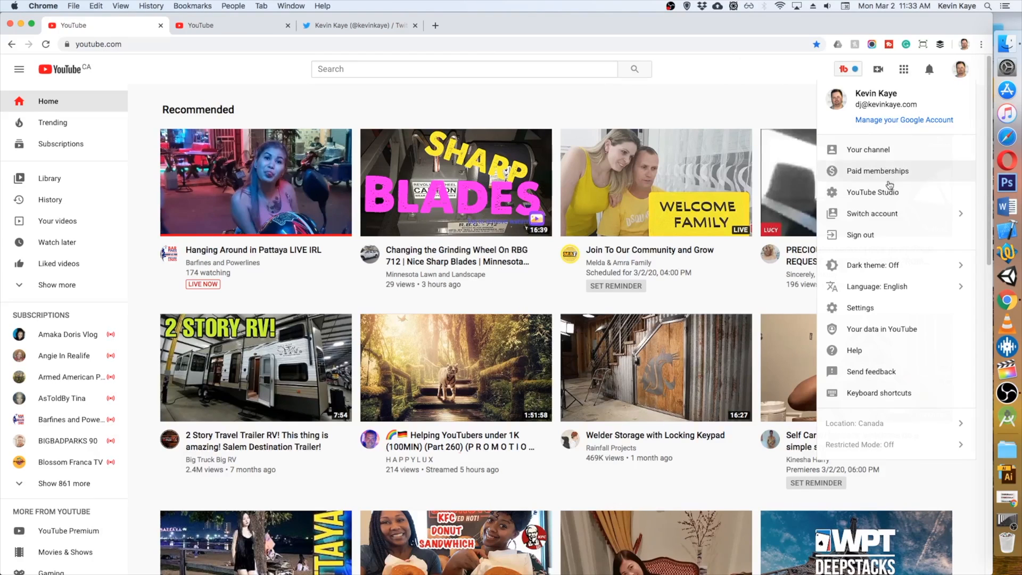
{"action": "left_click", "coordinate": [872, 192]}
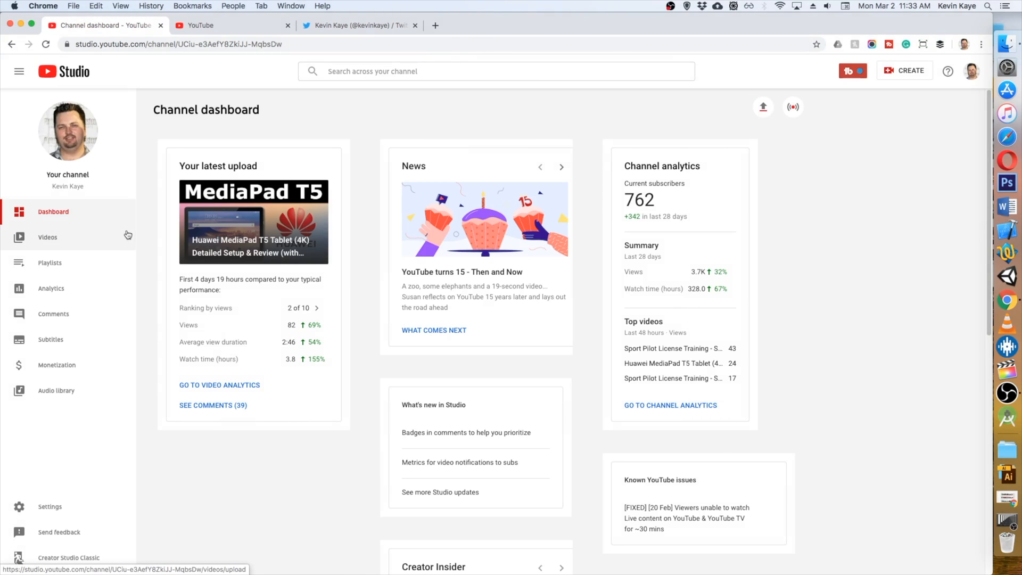
{"action": "left_click", "coordinate": [48, 237]}
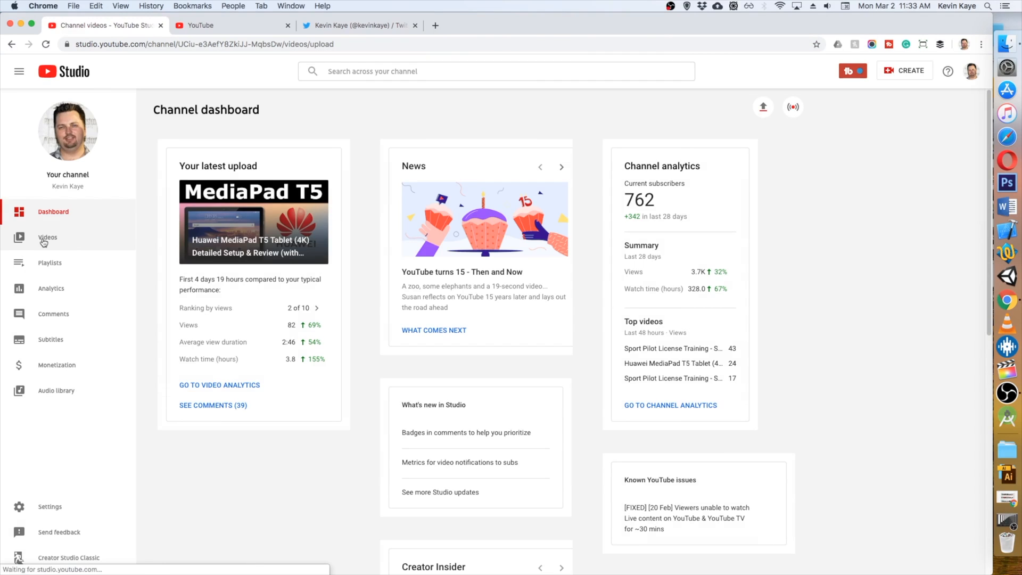
{"action": "left_click", "coordinate": [47, 237]}
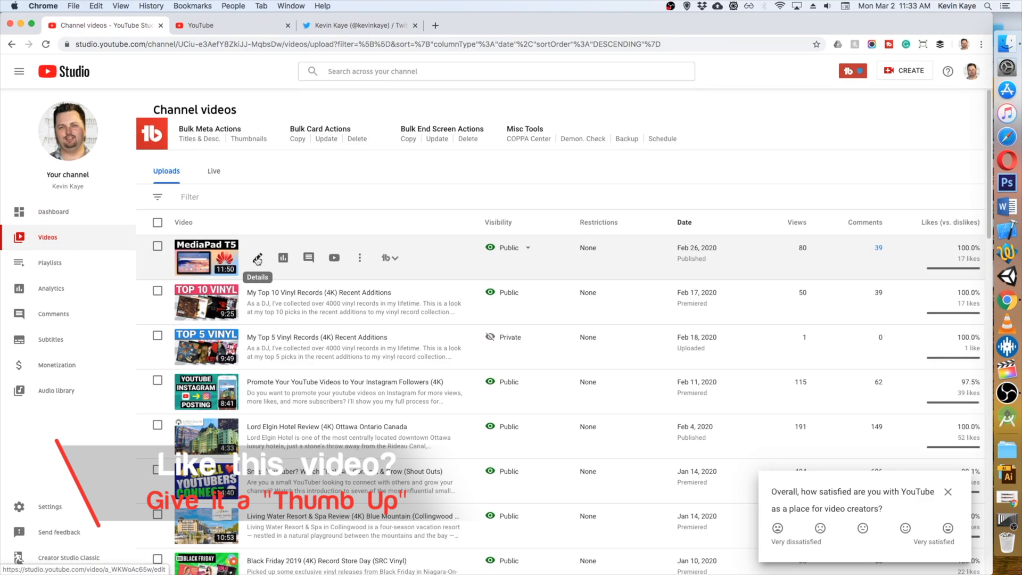
{"action": "left_click", "coordinate": [258, 258]}
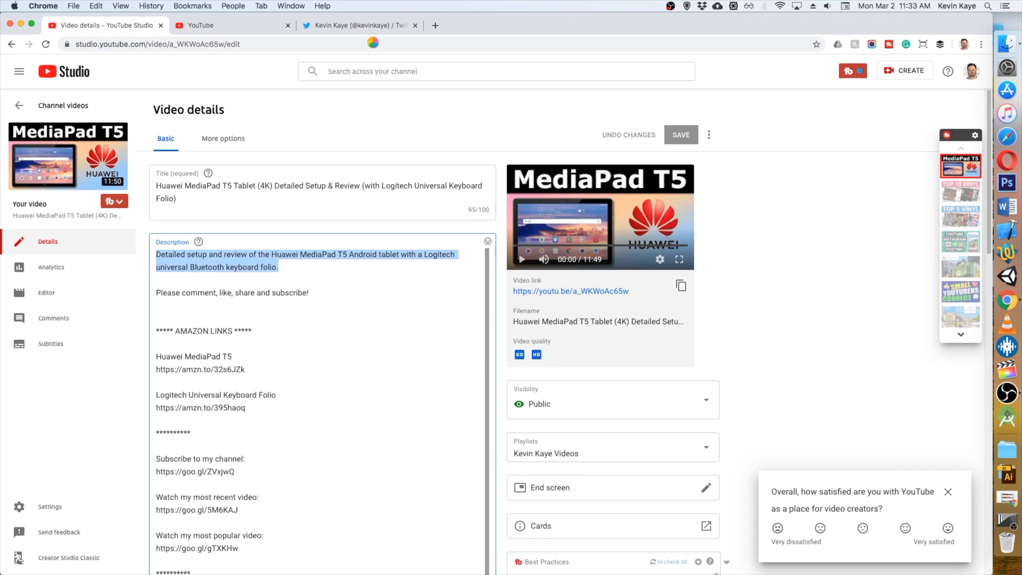
Start a new tweet containing the Huawei MediaPad T5 setup and review description sentence
{"action": "left_click", "coordinate": [359, 25]}
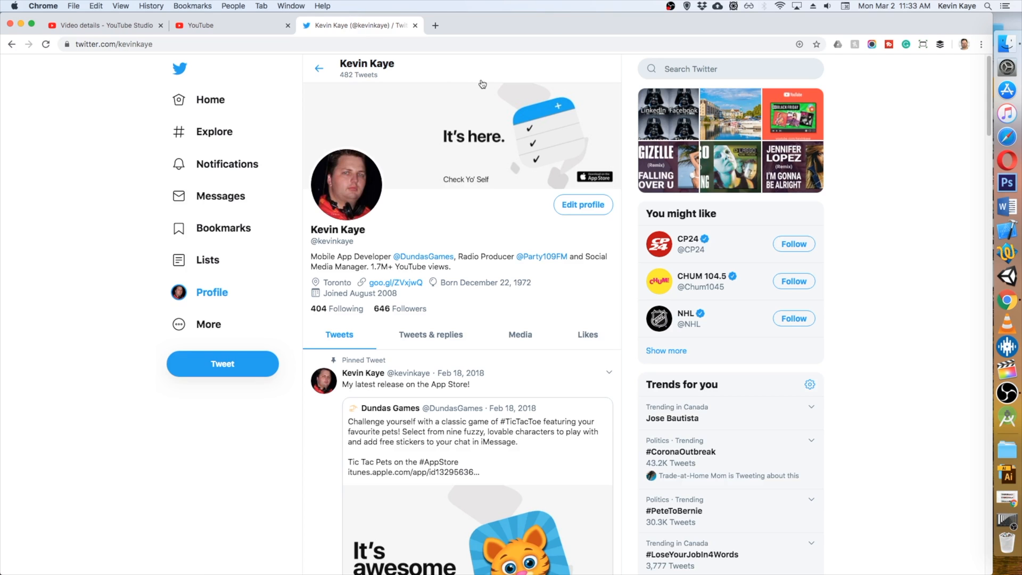
{"action": "mouse_move", "coordinate": [209, 100]}
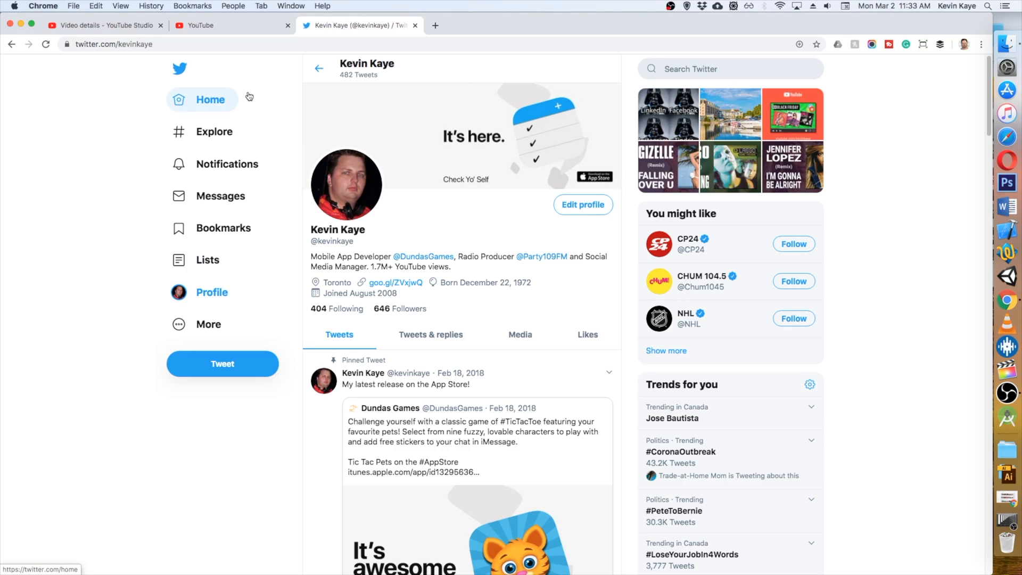
{"action": "mouse_move", "coordinate": [223, 365]}
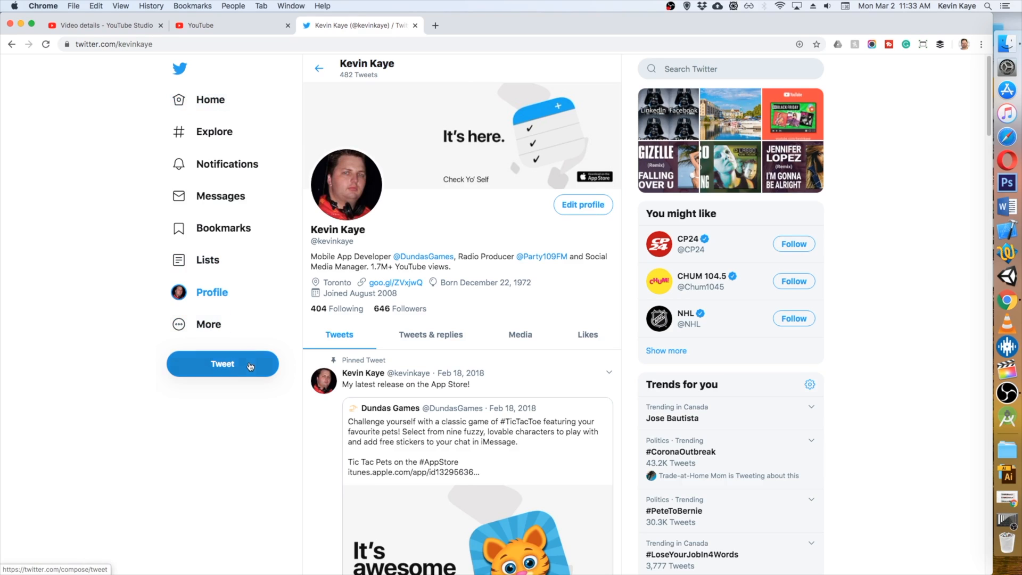
{"action": "left_click", "coordinate": [221, 365]}
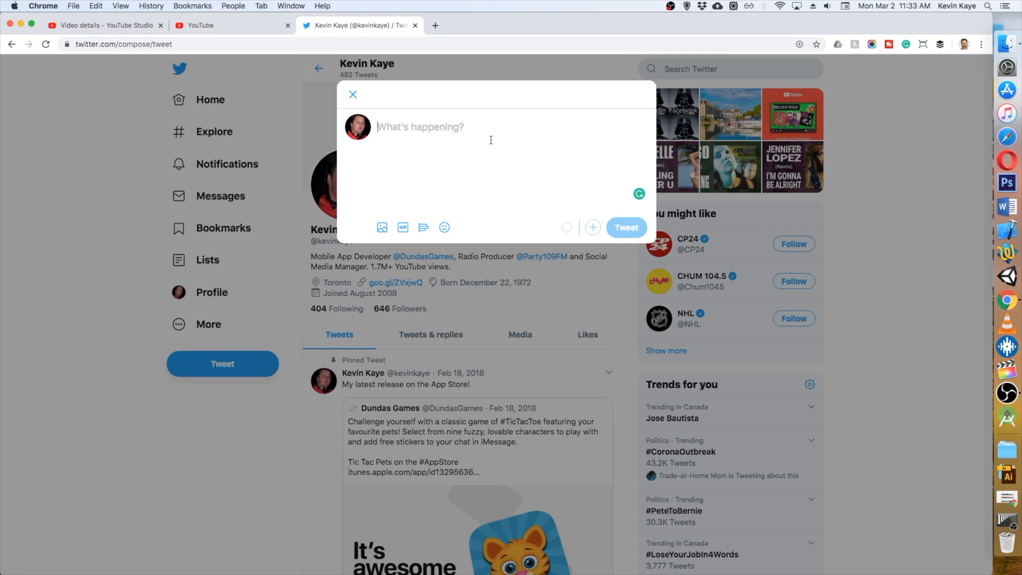
{"action": "type", "text": "Detailed setup and review of the Huawei MediaPad T5 Android tablet with a Logitech universal Bluetooth keyboard folio."}
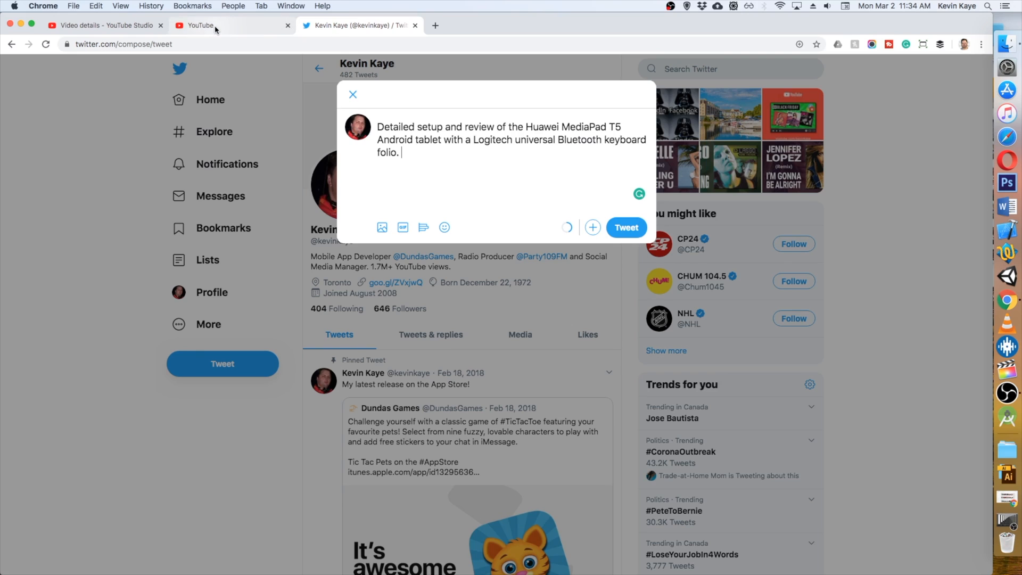
Copy the video's short link from its YouTube Studio details page
{"action": "left_click", "coordinate": [102, 25]}
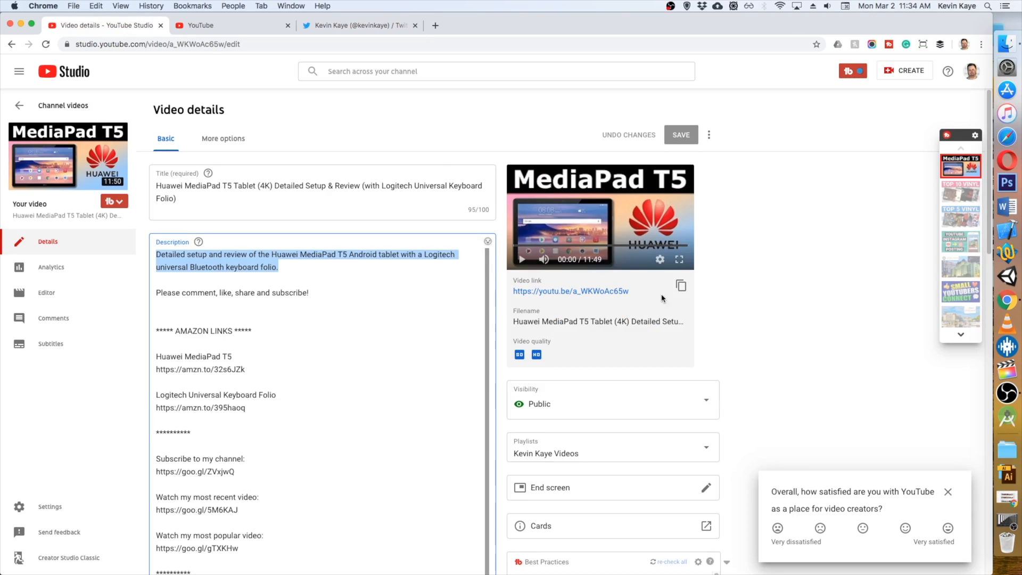
{"action": "mouse_move", "coordinate": [680, 286]}
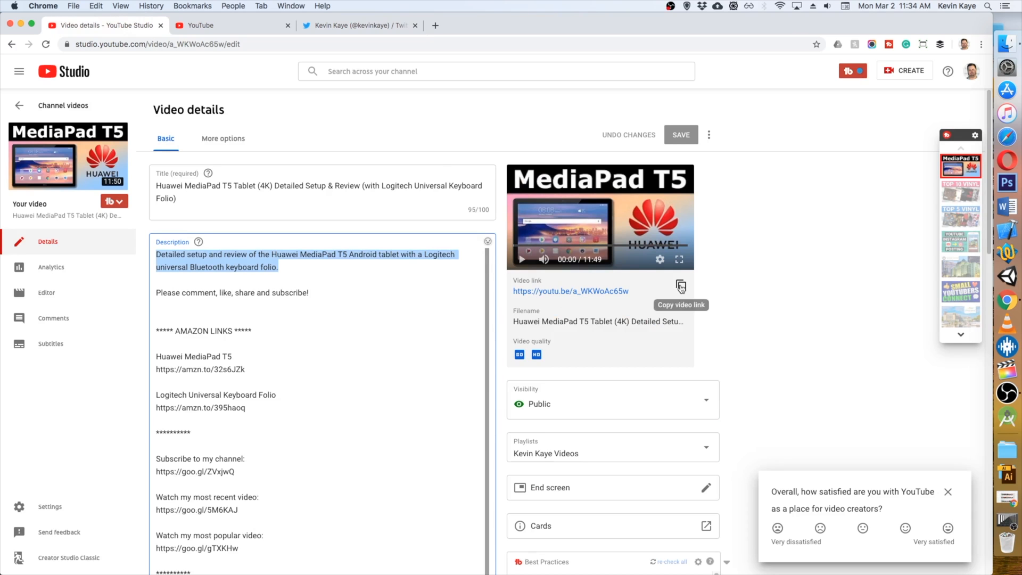
{"action": "left_click", "coordinate": [680, 286]}
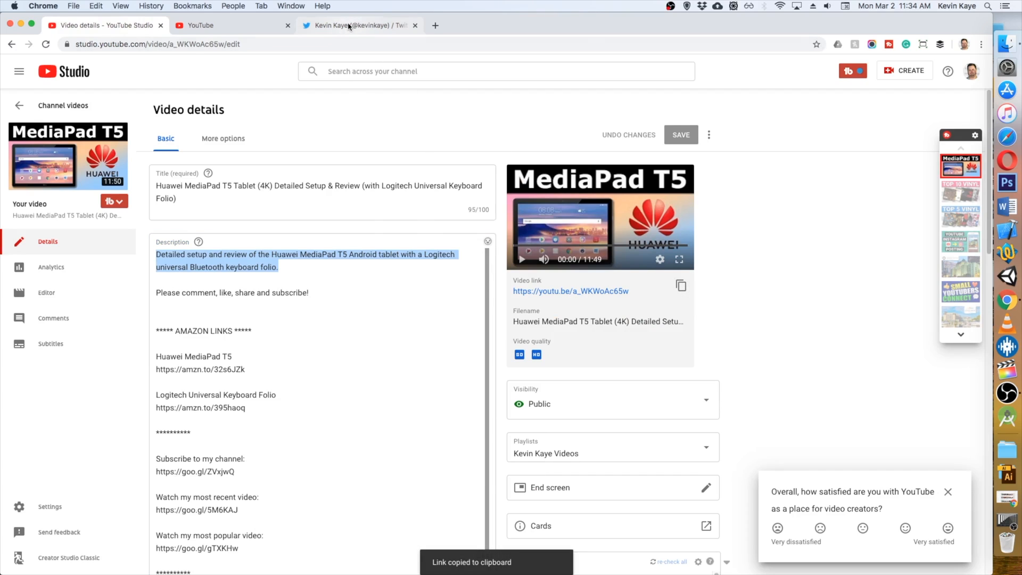
{"action": "left_click", "coordinate": [359, 26]}
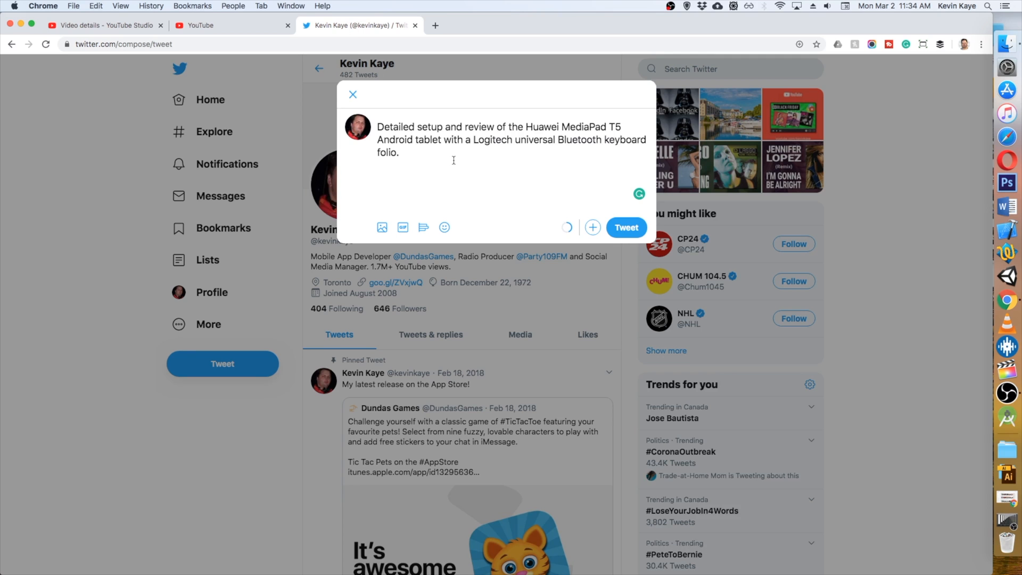
{"action": "type", "text": "https://youtu.be/a_WKWoAc65w"}
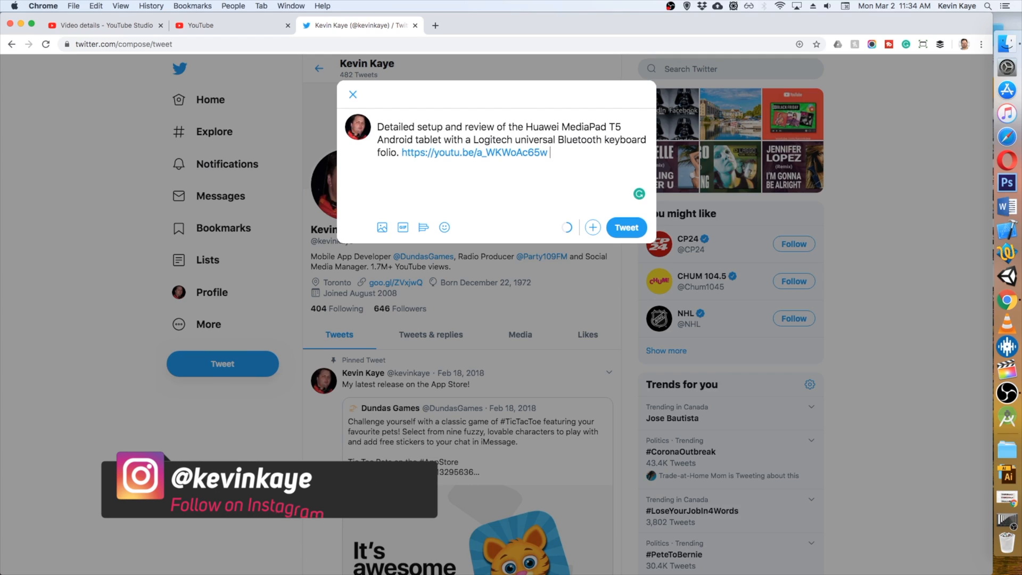
{"action": "type", "text": "#"}
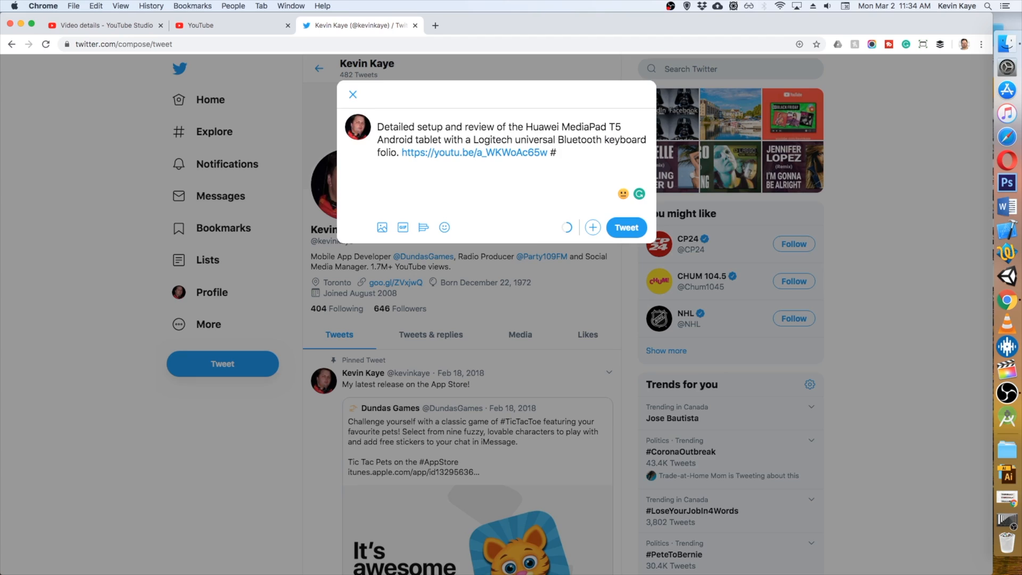
{"action": "type", "text": "mediapadt5"}
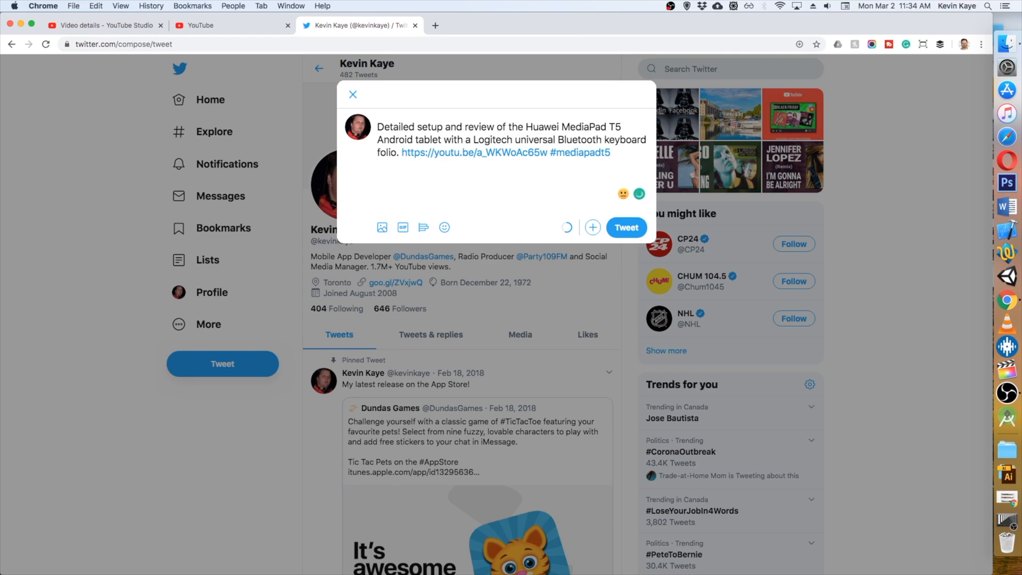
{"action": "type", "text": "#hw"}
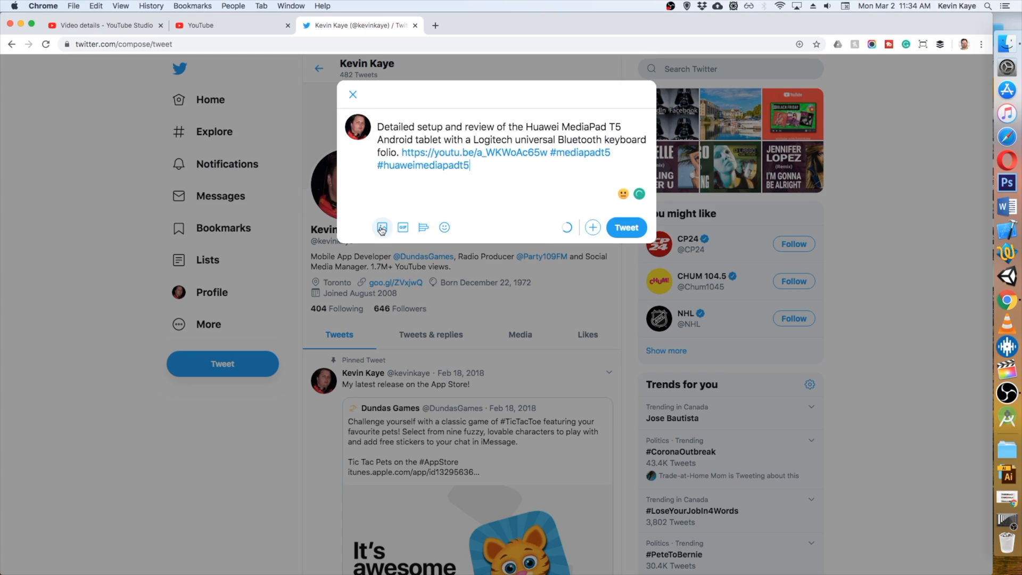
{"action": "mouse_move", "coordinate": [424, 210]}
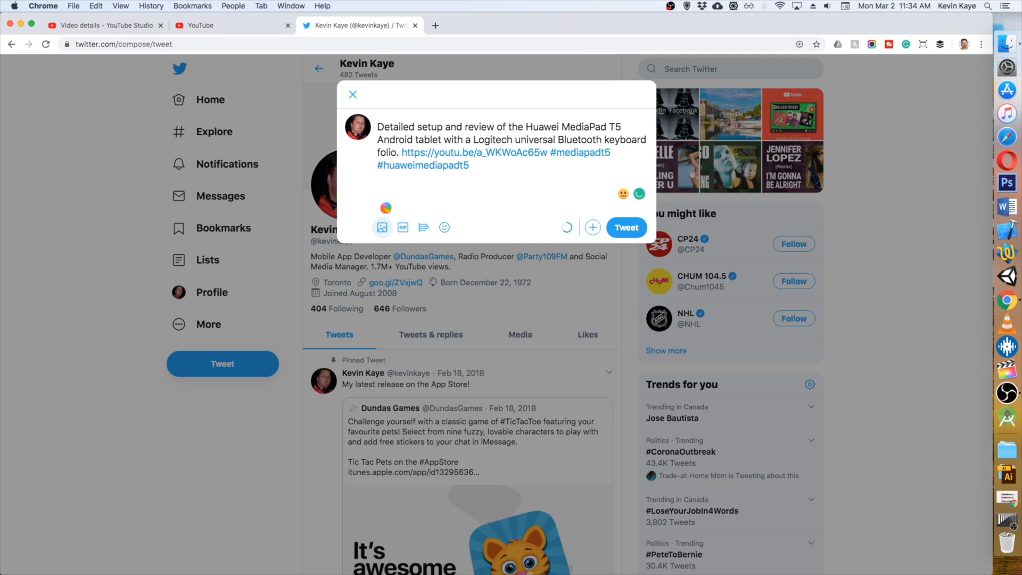
Browse the media picker to Seagate BPS > KK YouTube Videos > KK 074 Huawei MediaPad T5
{"action": "left_click", "coordinate": [382, 228]}
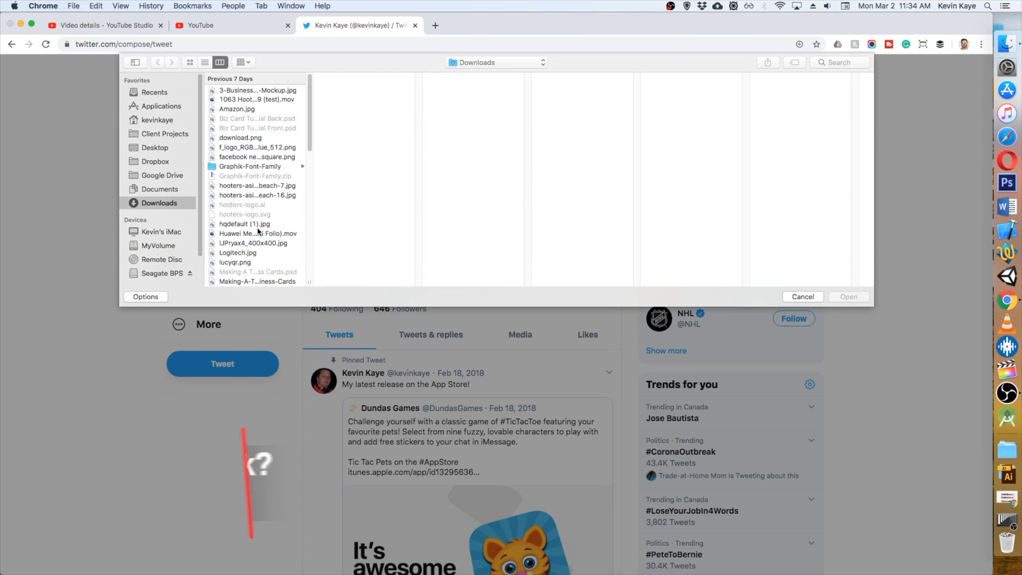
{"action": "left_click", "coordinate": [161, 274]}
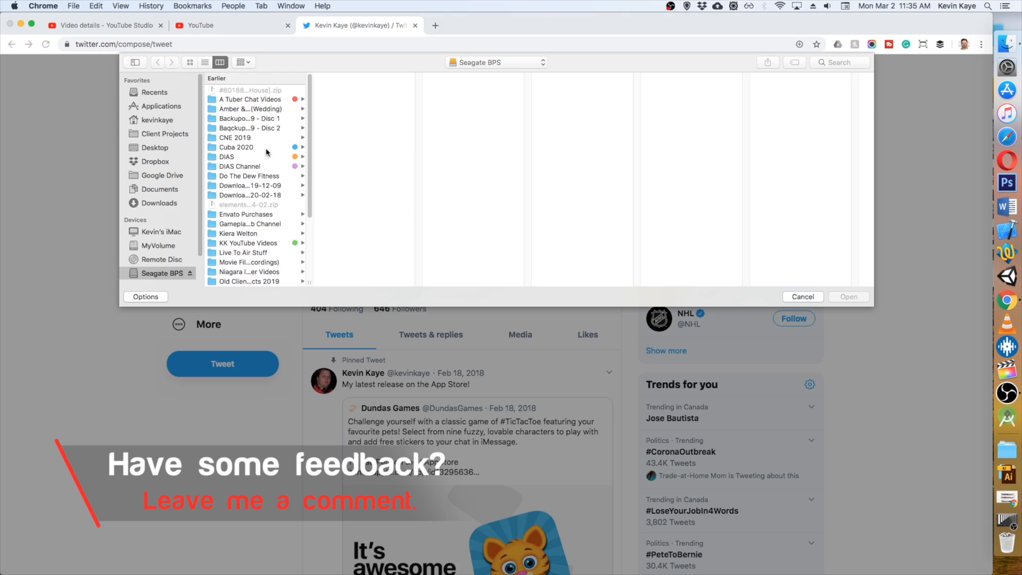
{"action": "left_click", "coordinate": [248, 243]}
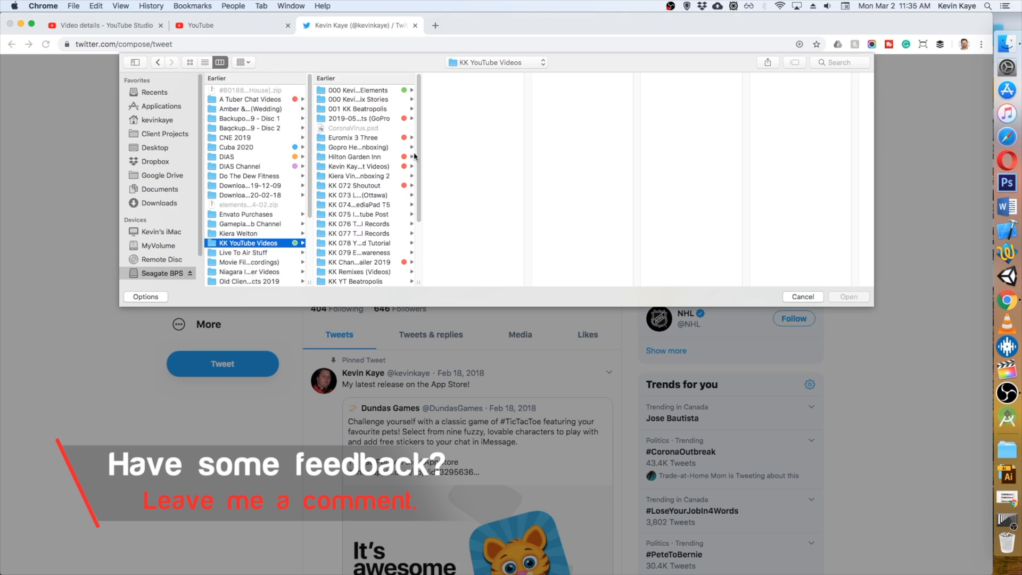
{"action": "scroll", "scroll_direction": "down", "scroll_amount": 3}
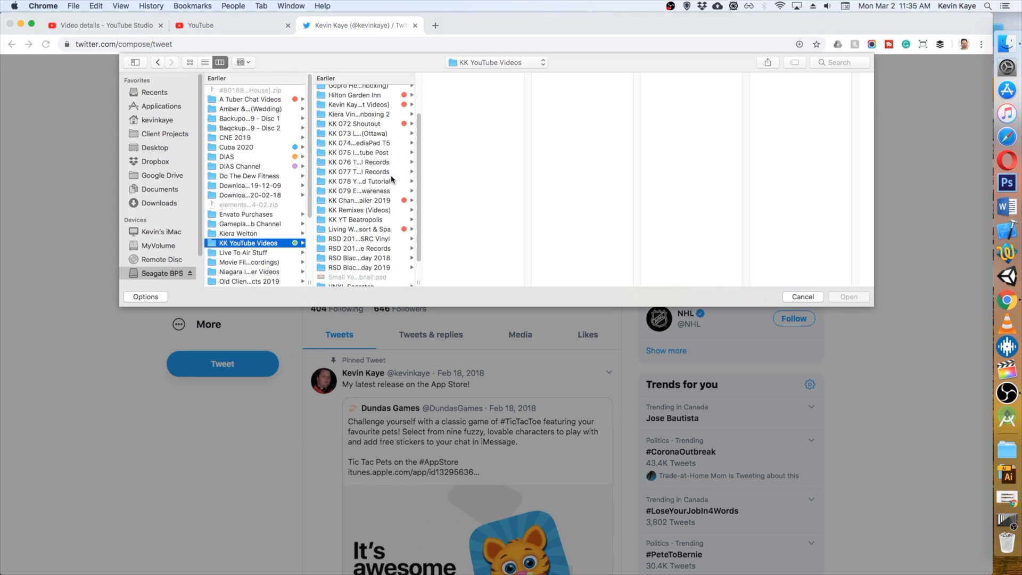
{"action": "mouse_move", "coordinate": [427, 286]}
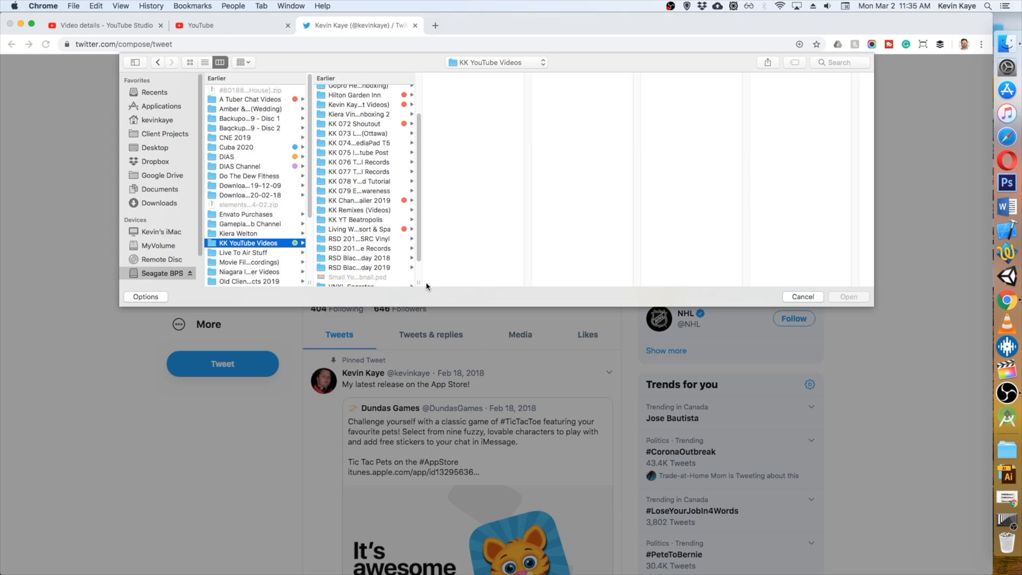
{"action": "left_click", "coordinate": [359, 141]}
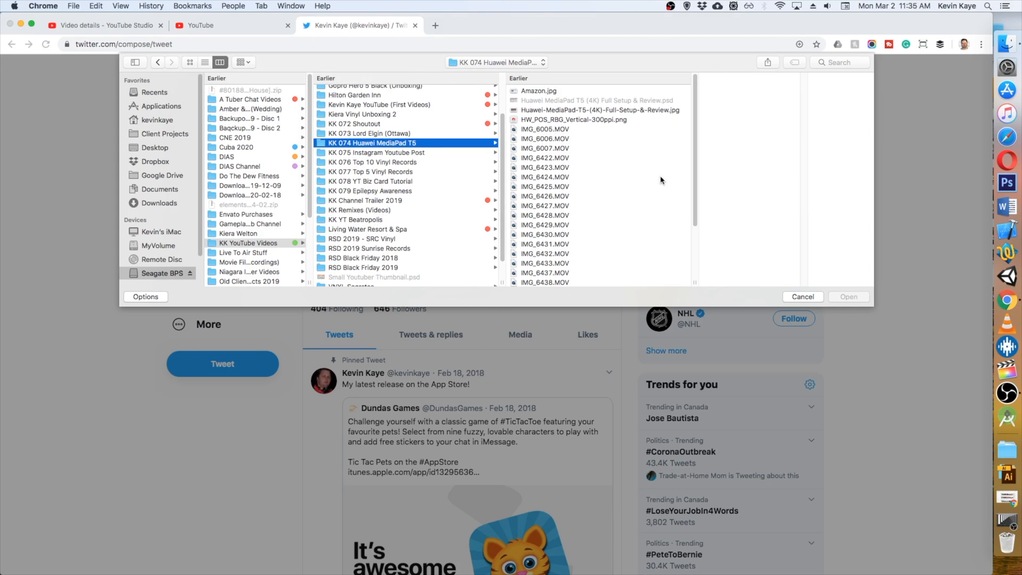
Attach the MediaPad T5 thumbnail JPG to the tweet draft
{"action": "left_click", "coordinate": [599, 109]}
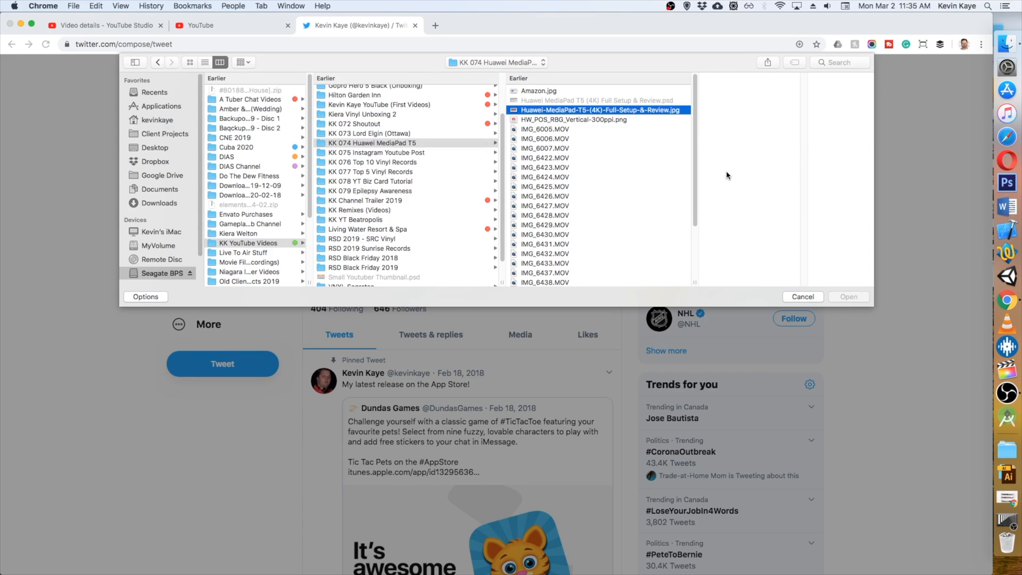
{"action": "left_click", "coordinate": [601, 110]}
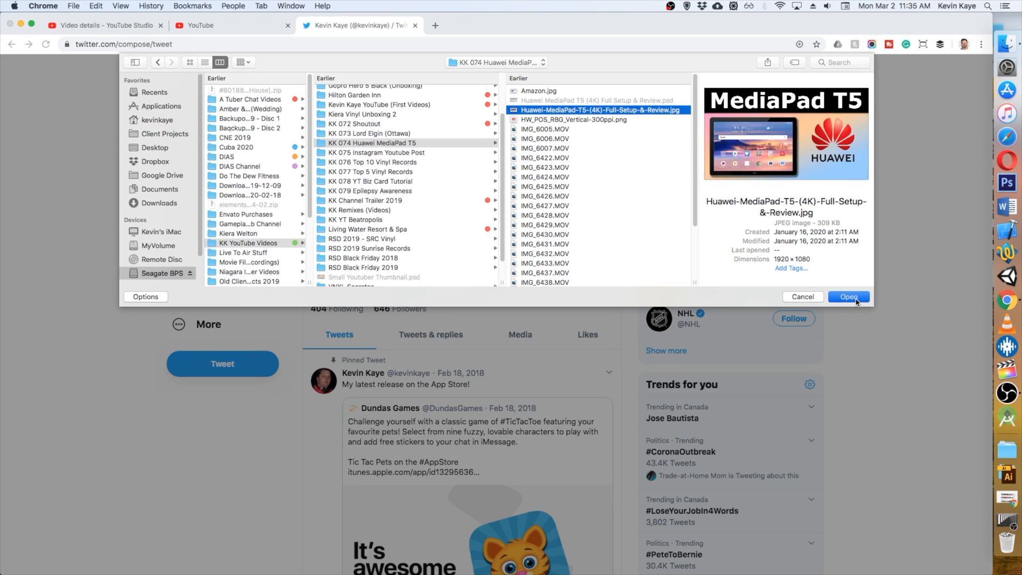
{"action": "left_click", "coordinate": [849, 297]}
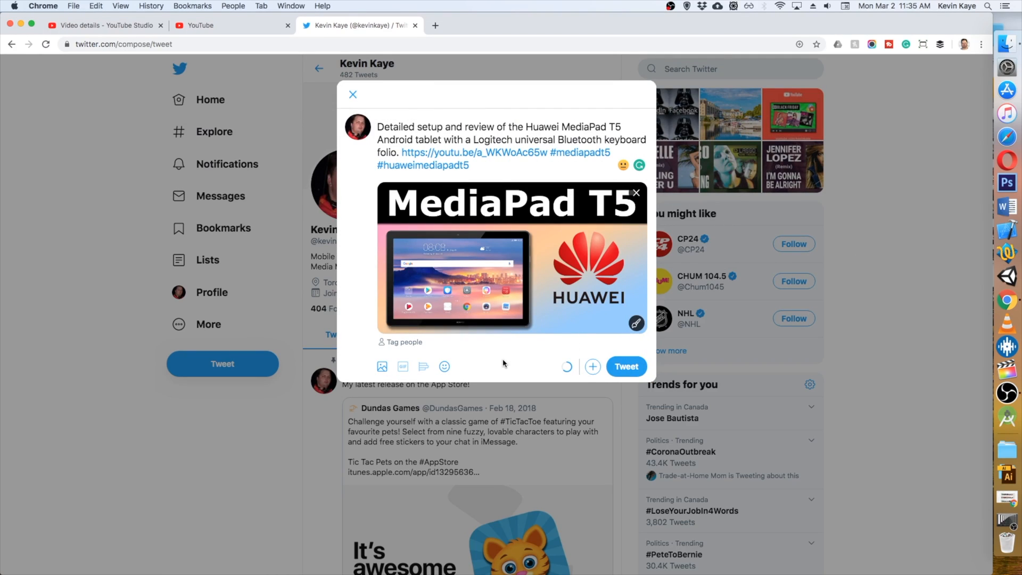
{"action": "mouse_move", "coordinate": [391, 345]}
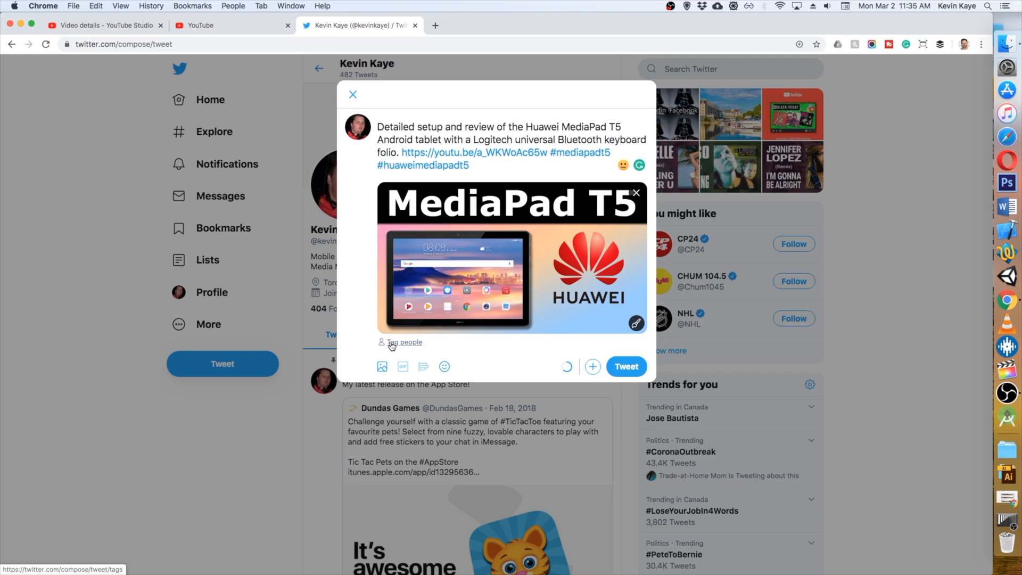
Tag the Huawei account on the attached thumbnail, searching 'huawe'
{"action": "left_click", "coordinate": [405, 342]}
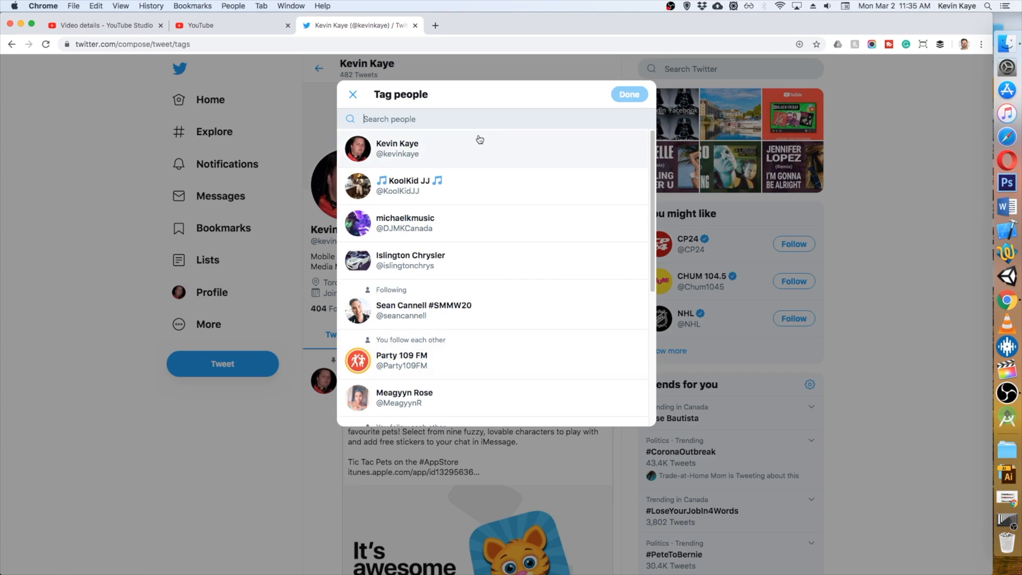
{"action": "type", "text": "huawe"}
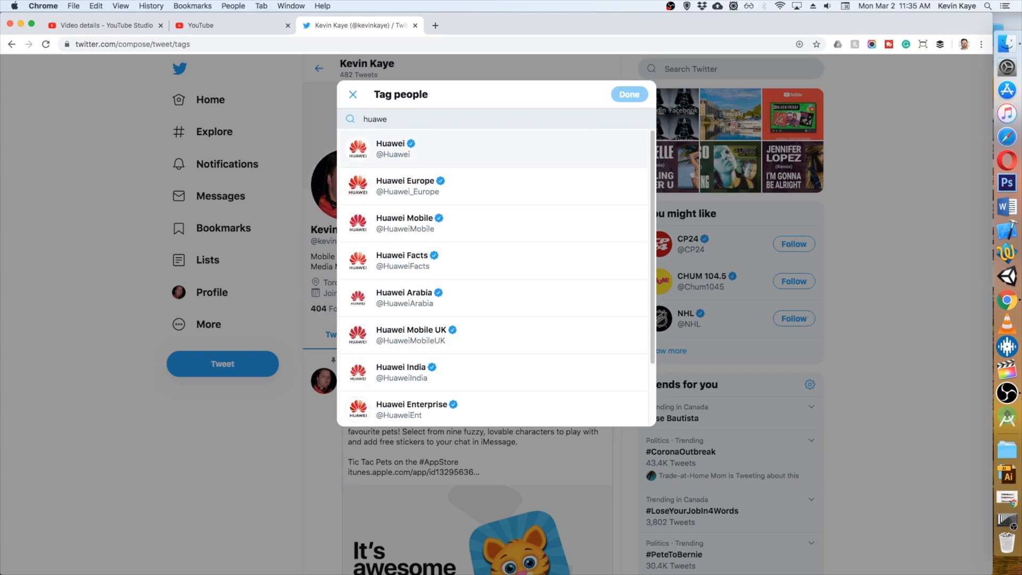
{"action": "left_click", "coordinate": [393, 148]}
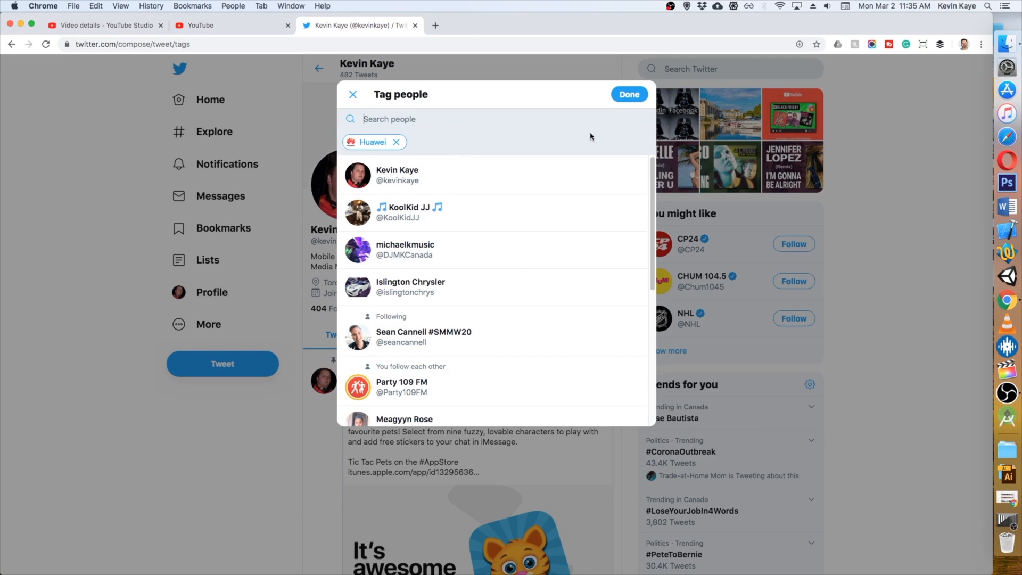
{"action": "left_click", "coordinate": [628, 95]}
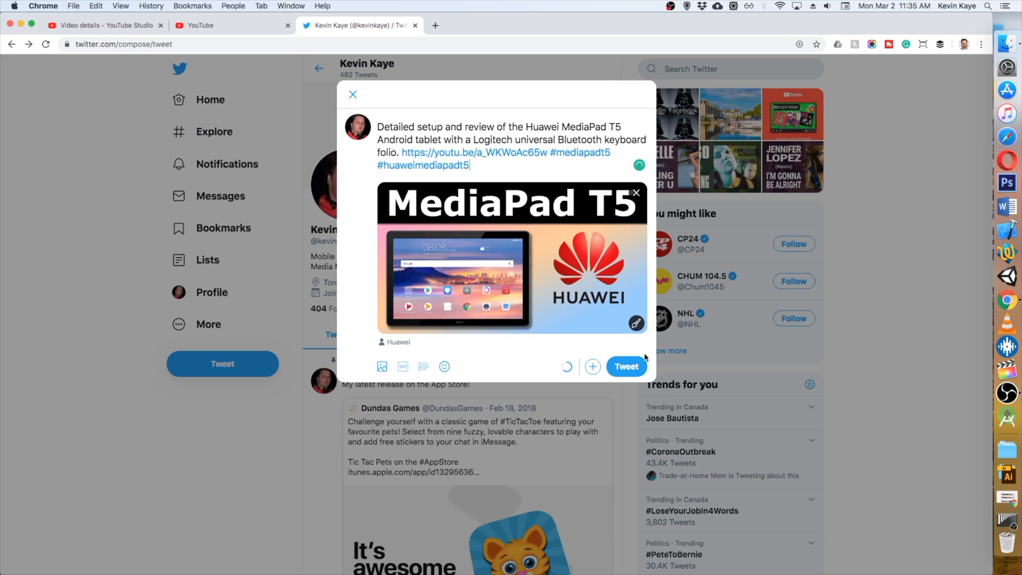
{"action": "mouse_move", "coordinate": [626, 366]}
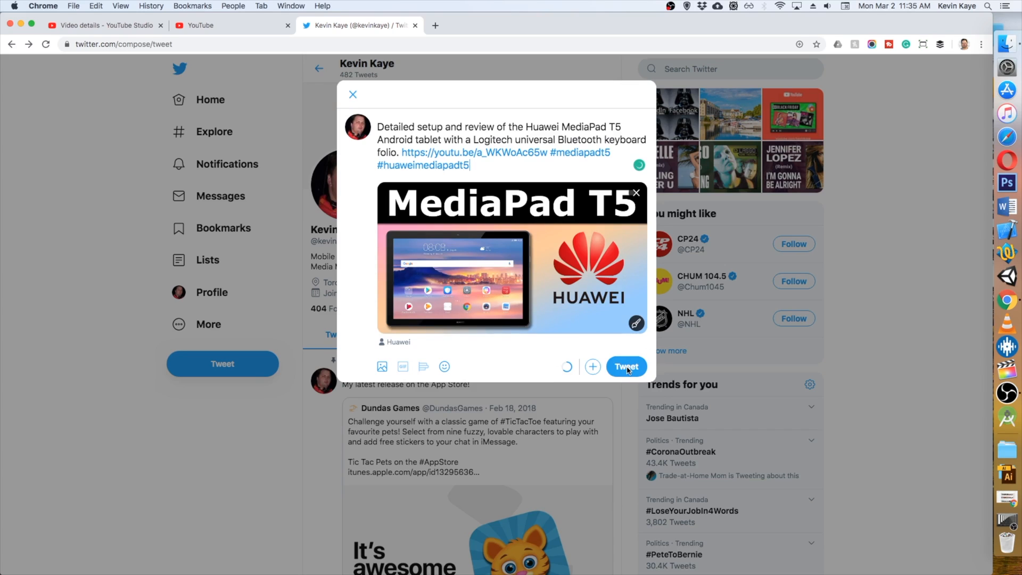
Publish the tweet with link, hashtags and tagged thumbnail to the profile
{"action": "left_click", "coordinate": [625, 365]}
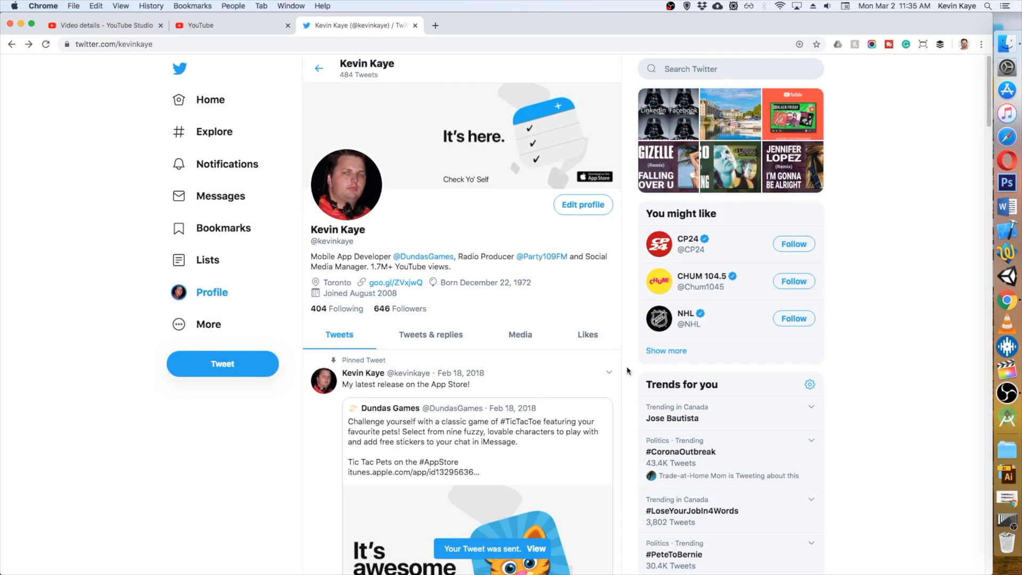
{"action": "mouse_move", "coordinate": [913, 249]}
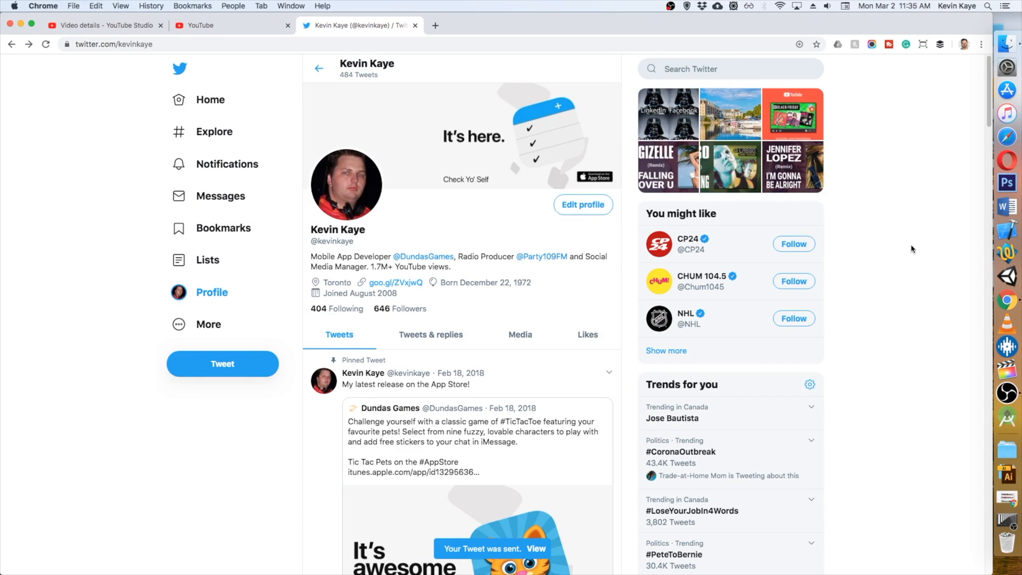
{"action": "scroll", "scroll_direction": "down", "scroll_amount": 3}
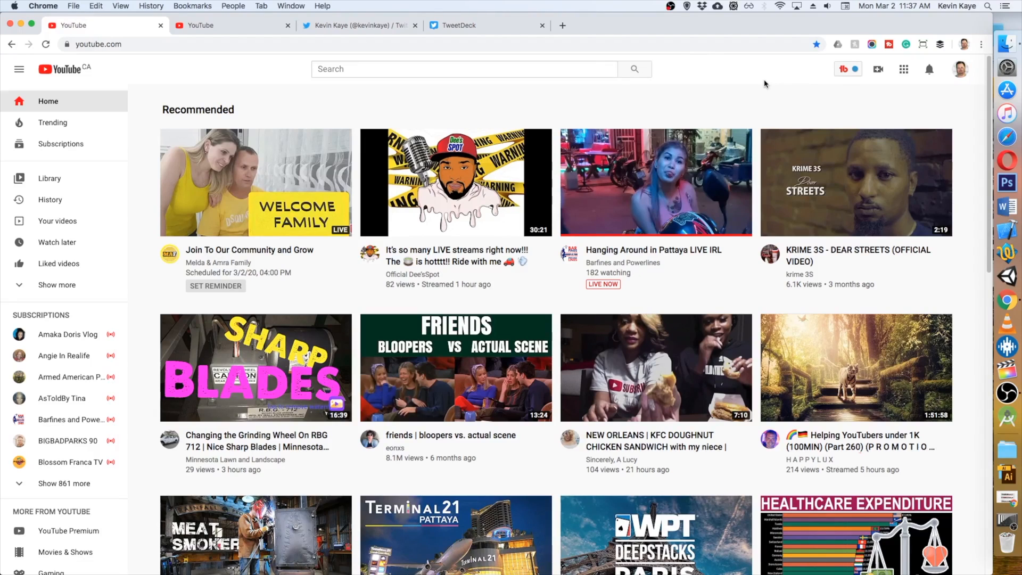
{"action": "mouse_move", "coordinate": [949, 109]}
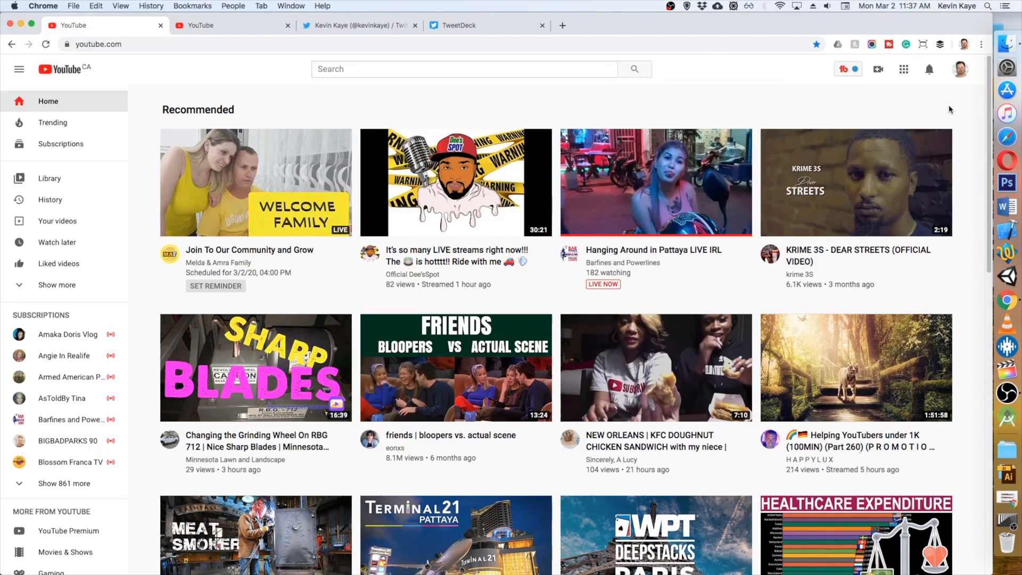
{"action": "mouse_move", "coordinate": [958, 77]}
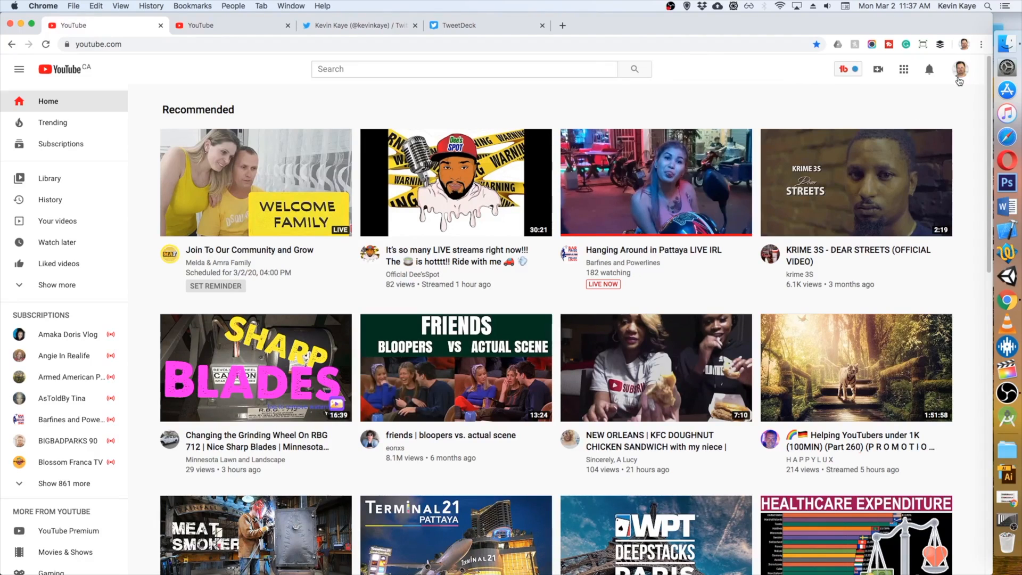
Reopen the MediaPad T5 video details in YouTube Studio, then switch over to TweetDeck
{"action": "left_click", "coordinate": [959, 69]}
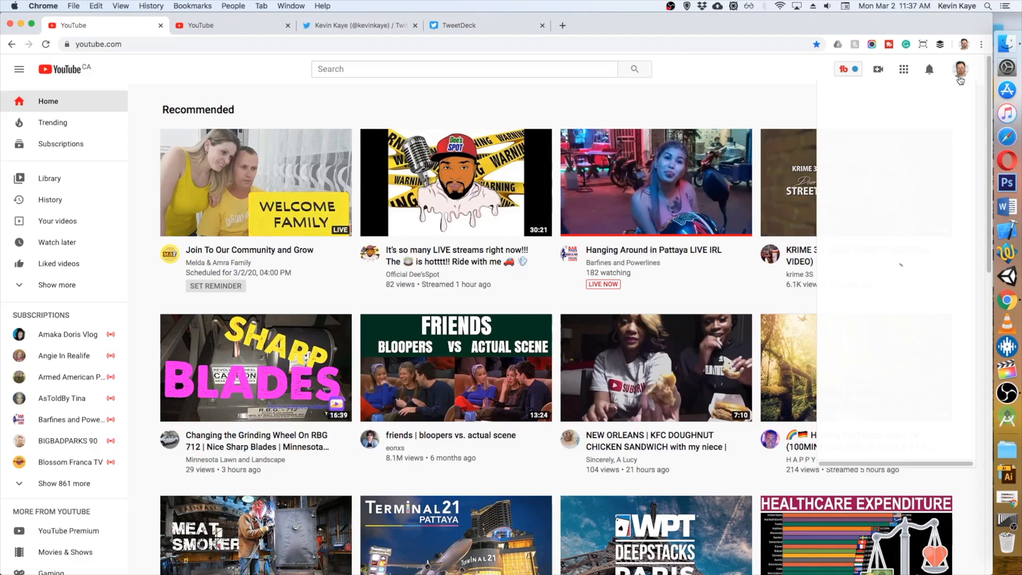
{"action": "left_click", "coordinate": [960, 70]}
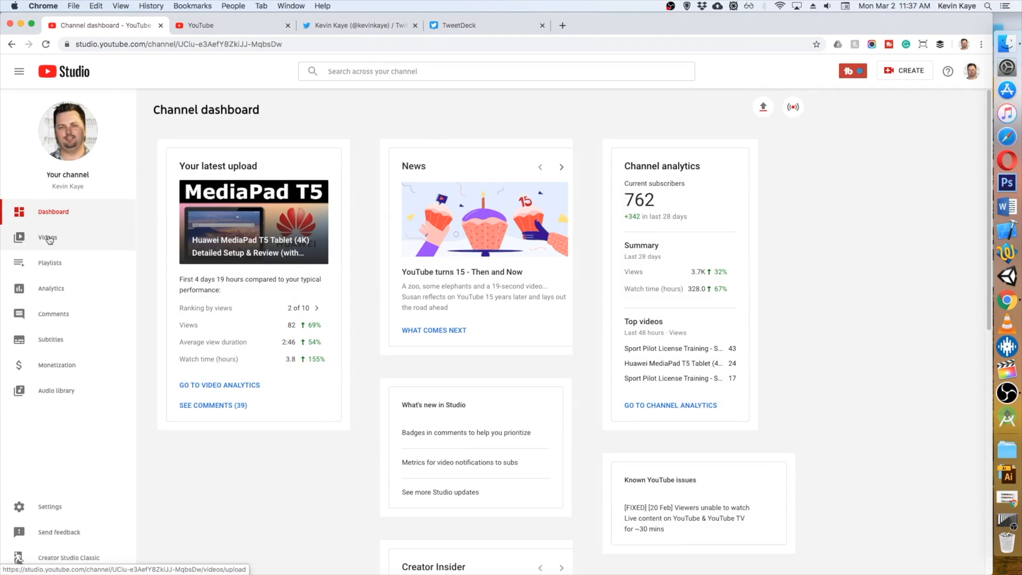
{"action": "left_click", "coordinate": [48, 236]}
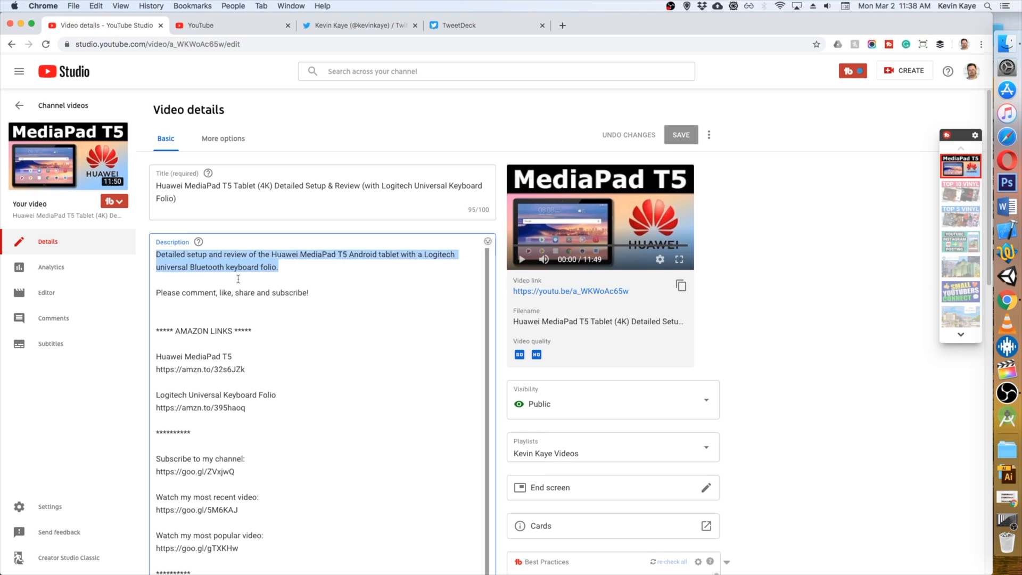
{"action": "mouse_move", "coordinate": [384, 104]}
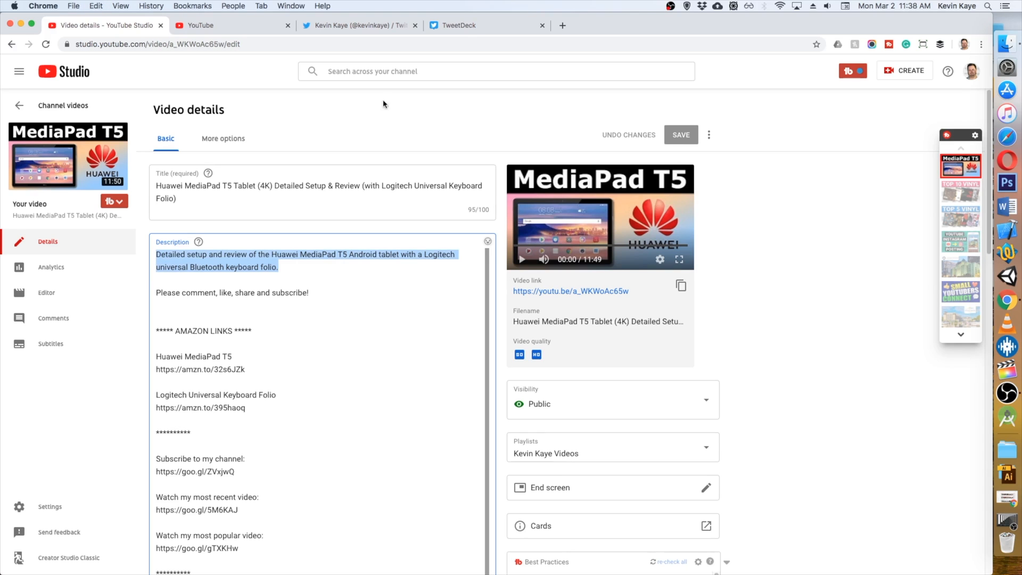
{"action": "left_click", "coordinate": [463, 25]}
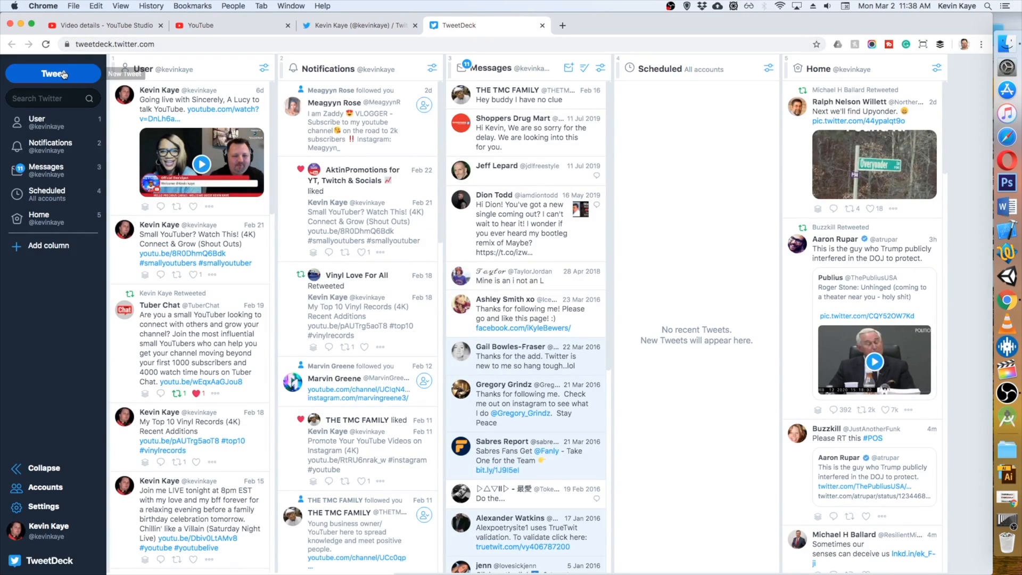
Start a new tweet with the description 'Detailed setup and review of the Huawei MediaPad T5 Android tablet with a Logitech un...'
{"action": "left_click", "coordinate": [53, 73]}
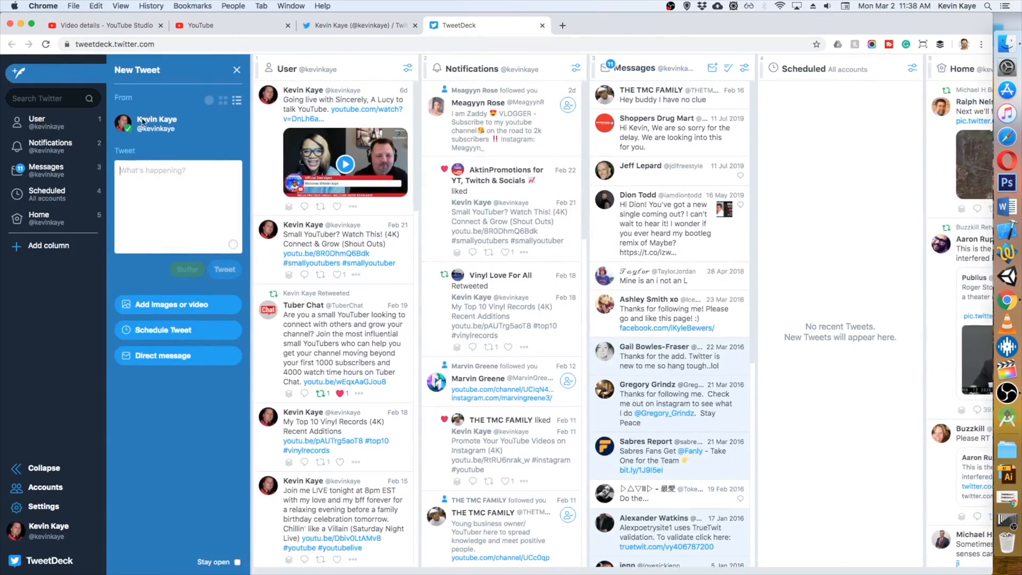
{"action": "type", "text": "Detailed setup and review of the Huawei MediaPad T5 Android tablet with a Logitech universal Bluetooth keyboard folio."}
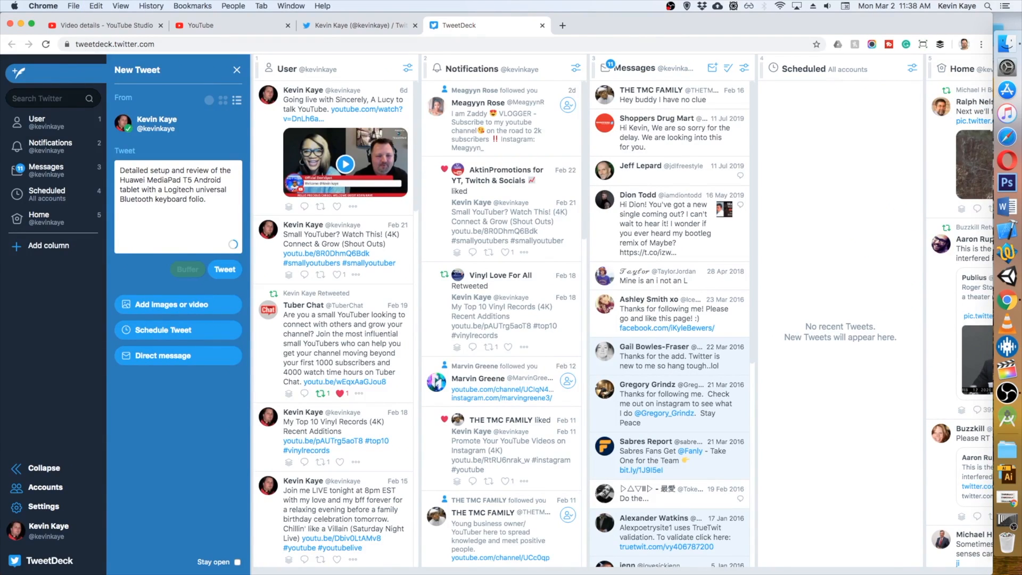
{"action": "left_click", "coordinate": [101, 24]}
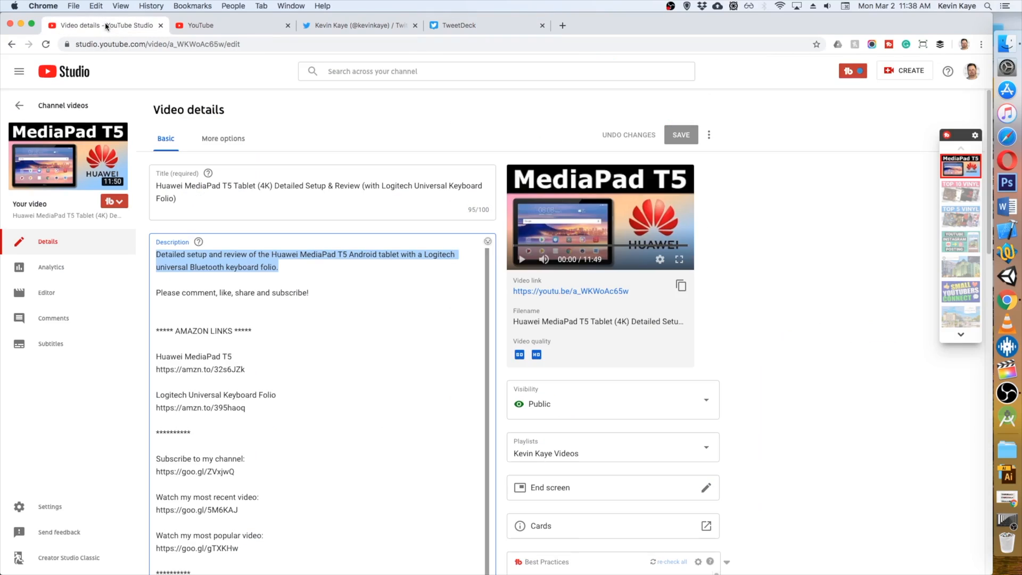
{"action": "mouse_move", "coordinate": [556, 296]}
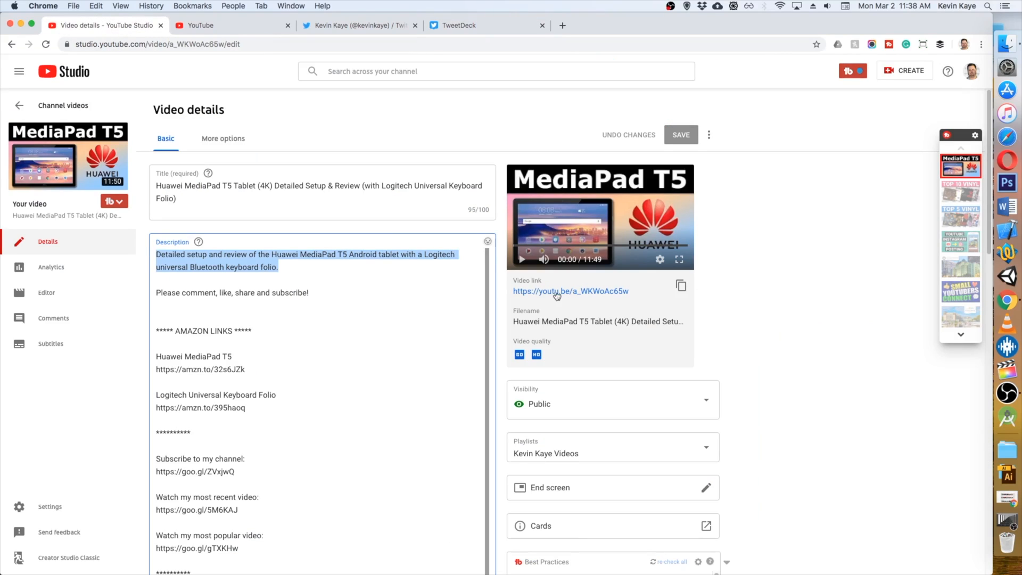
{"action": "mouse_move", "coordinate": [682, 287]}
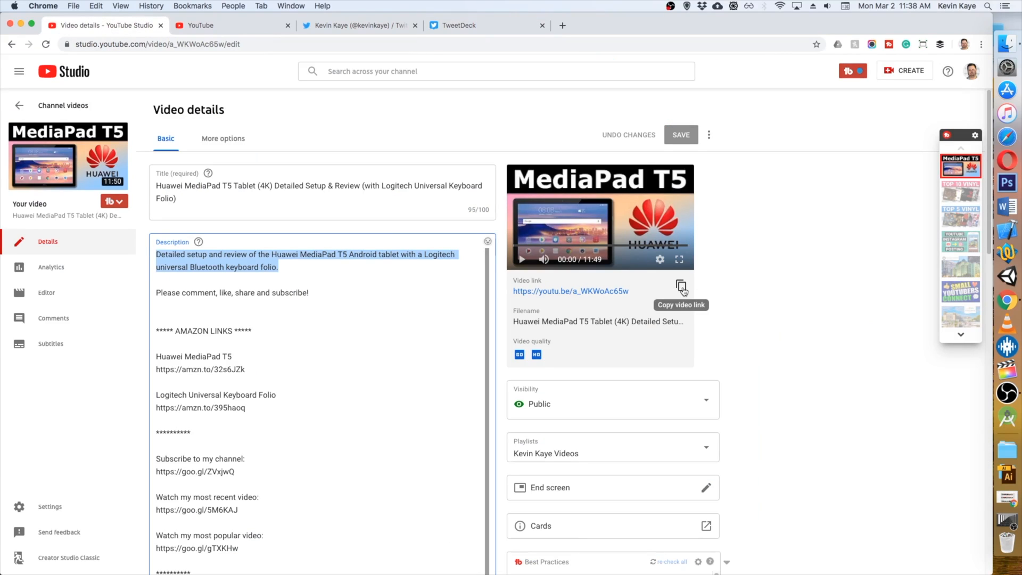
{"action": "left_click", "coordinate": [466, 24]}
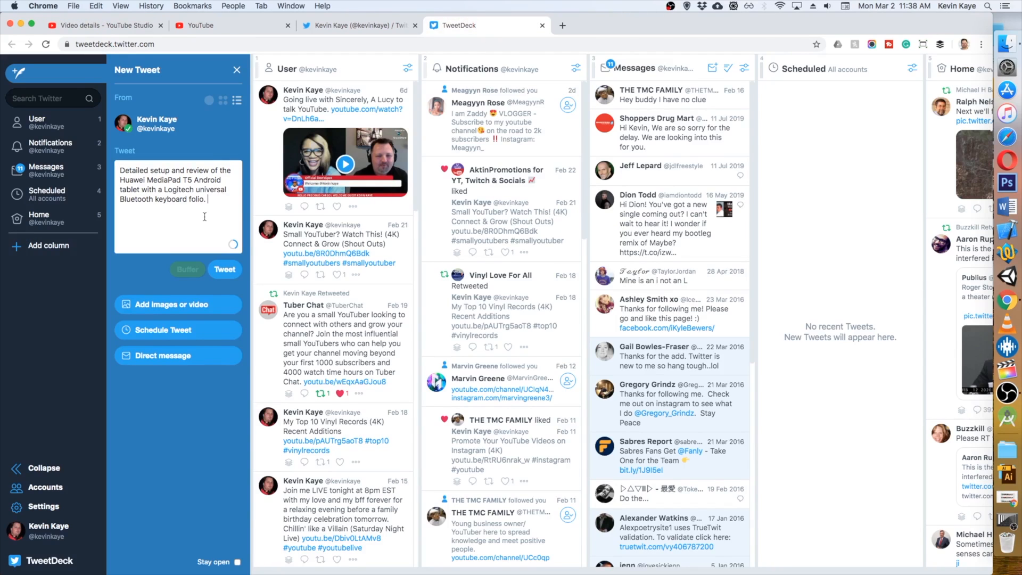
{"action": "type", "text": "https://youtu.be/a_WKWoAc65w"}
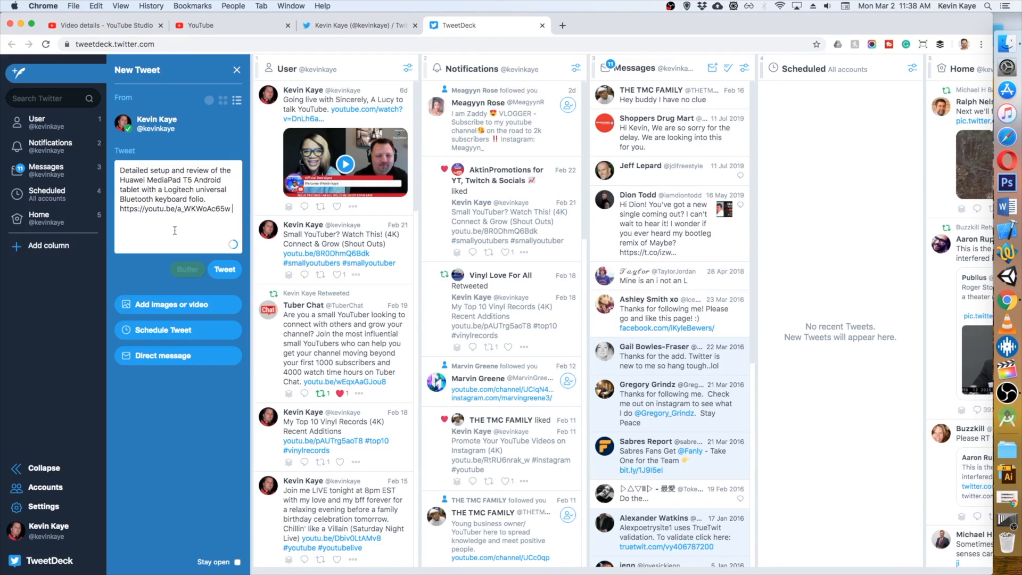
Add the hashtags #mediapadt5 and #huaweimediapadt5 after the link
{"action": "type", "text": "#"}
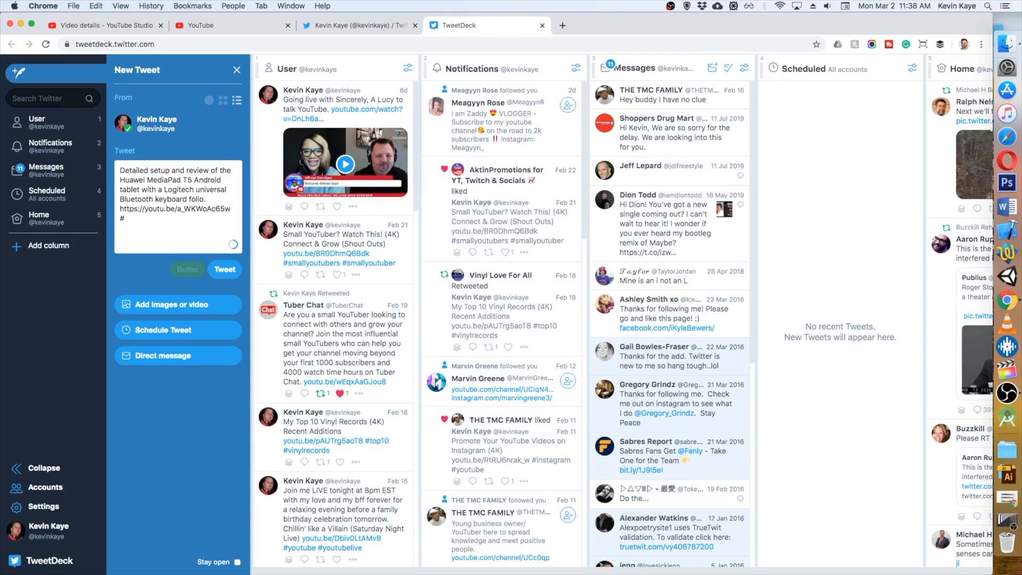
{"action": "type", "text": "mediapadt5"}
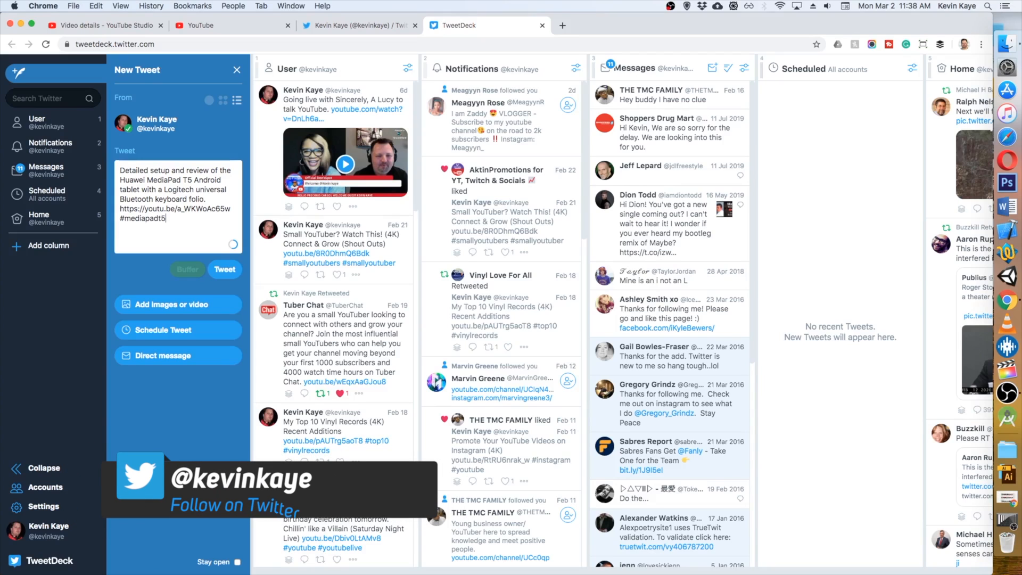
{"action": "type", "text": "#huawei"}
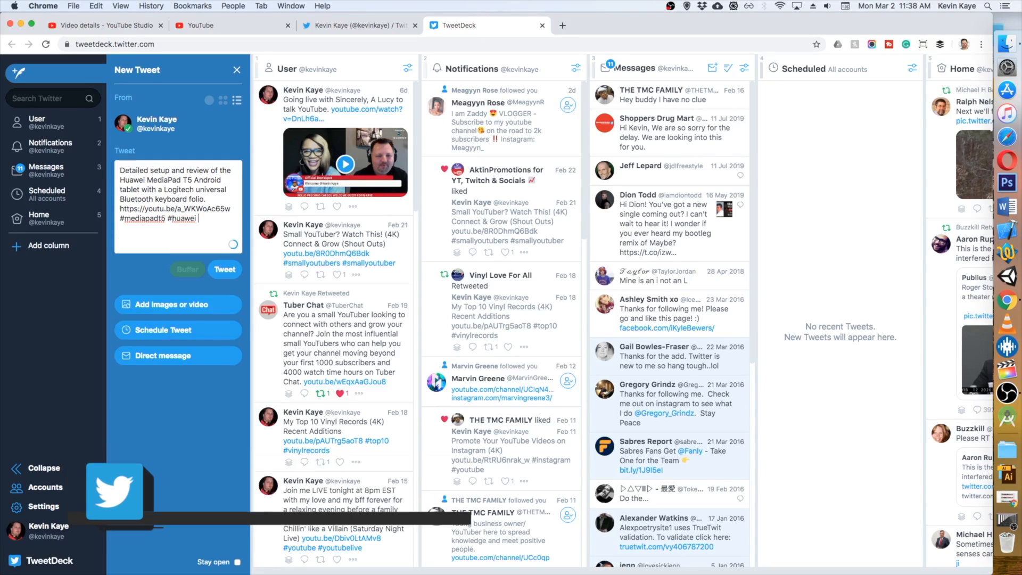
{"action": "type", "text": "mediapadt5"}
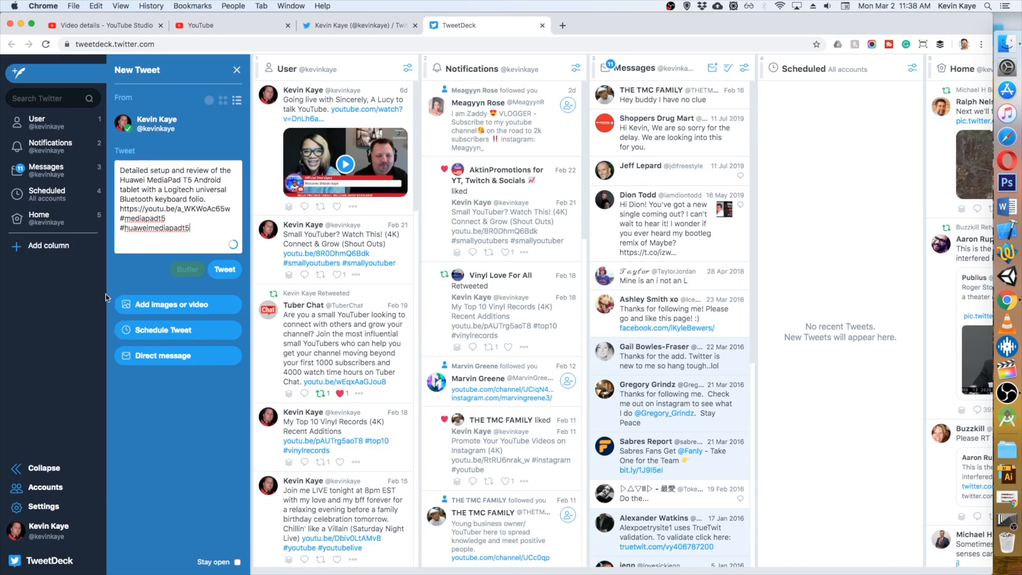
Attach the MediaPad T5 review JPG from Seagate BPS > KK YouTube Videos > MediaPad T5 folder
{"action": "left_click", "coordinate": [178, 305]}
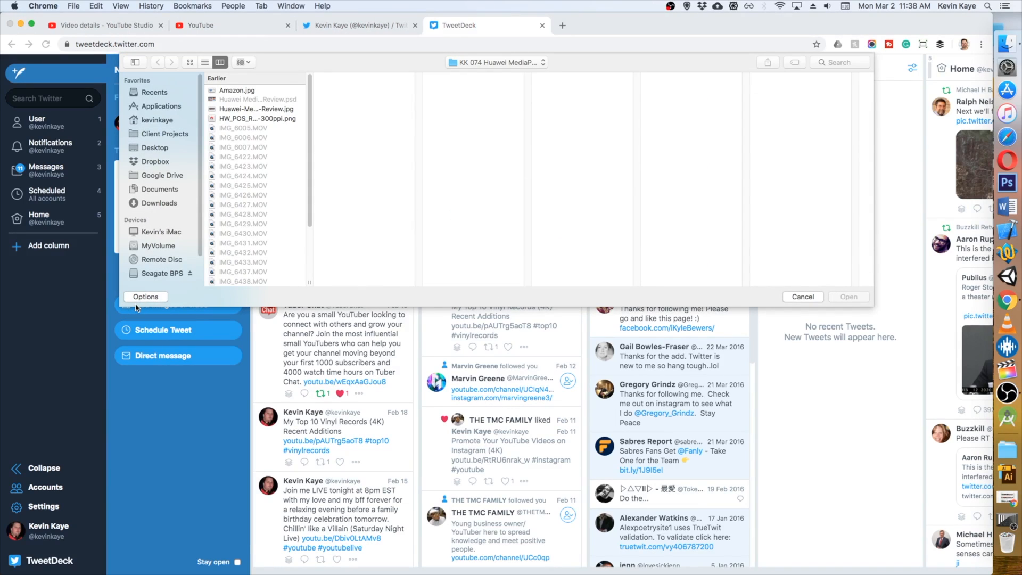
{"action": "left_click", "coordinate": [160, 274]}
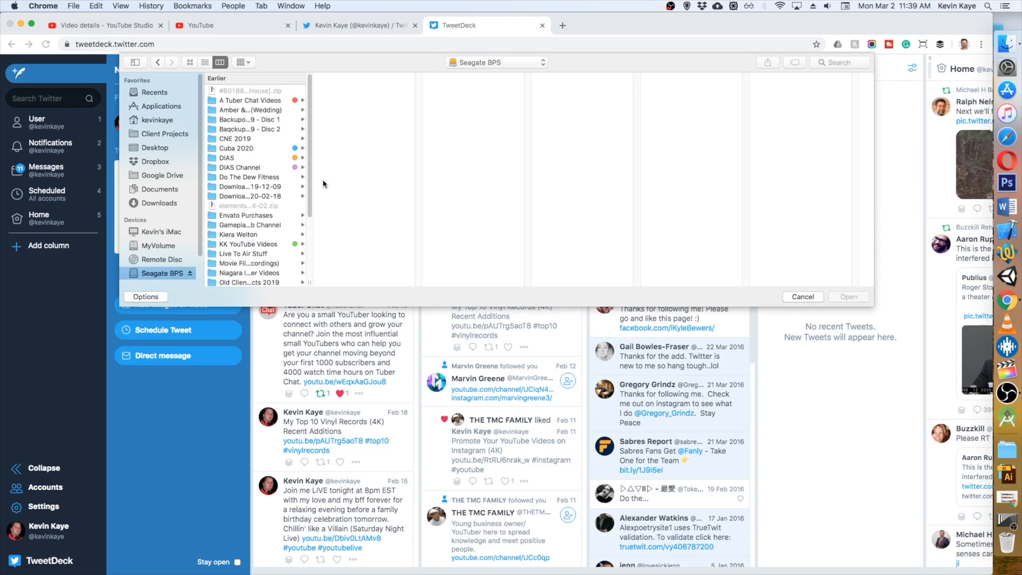
{"action": "mouse_move", "coordinate": [271, 248]}
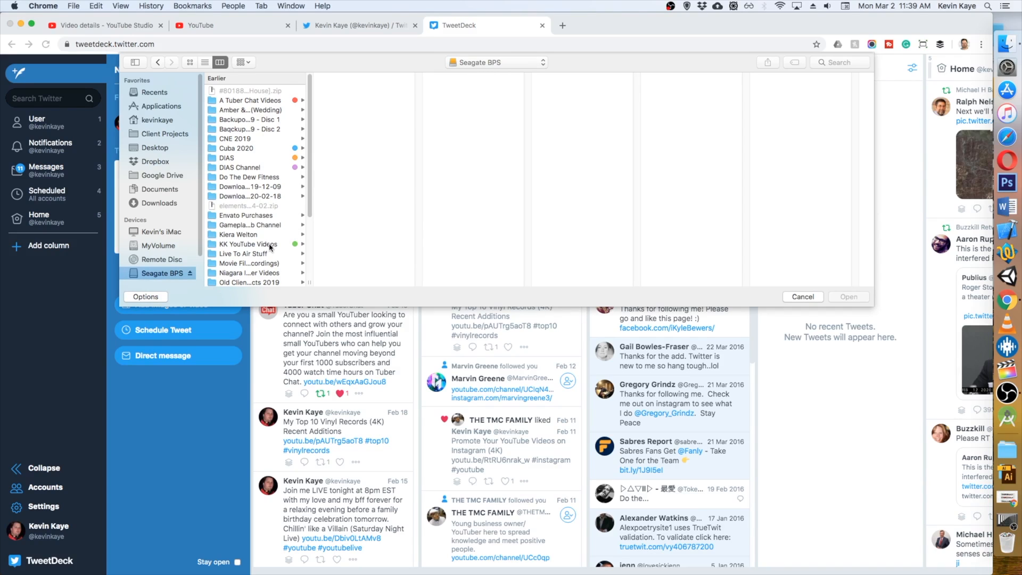
{"action": "left_click", "coordinate": [248, 244]}
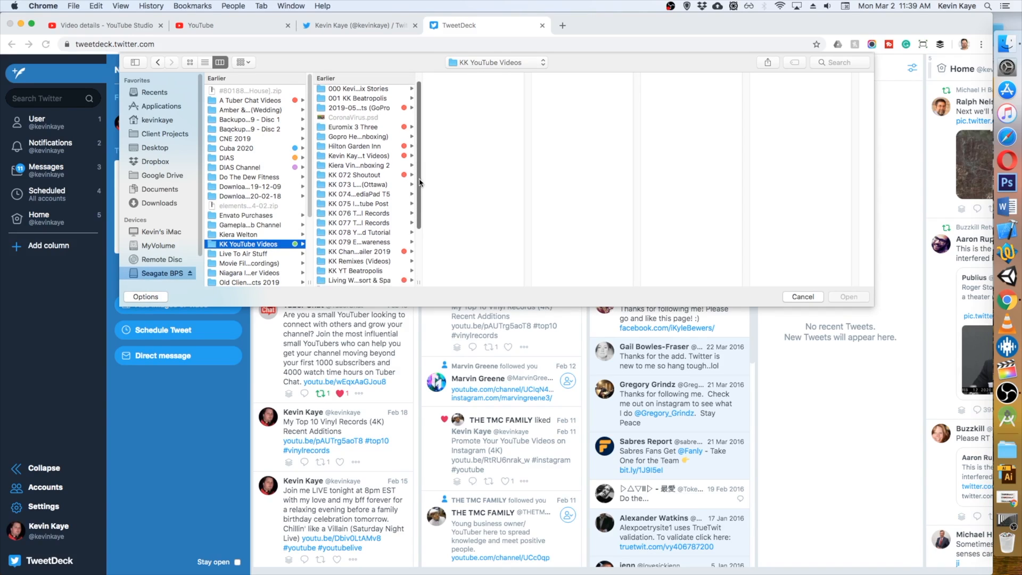
{"action": "left_click", "coordinate": [359, 194]}
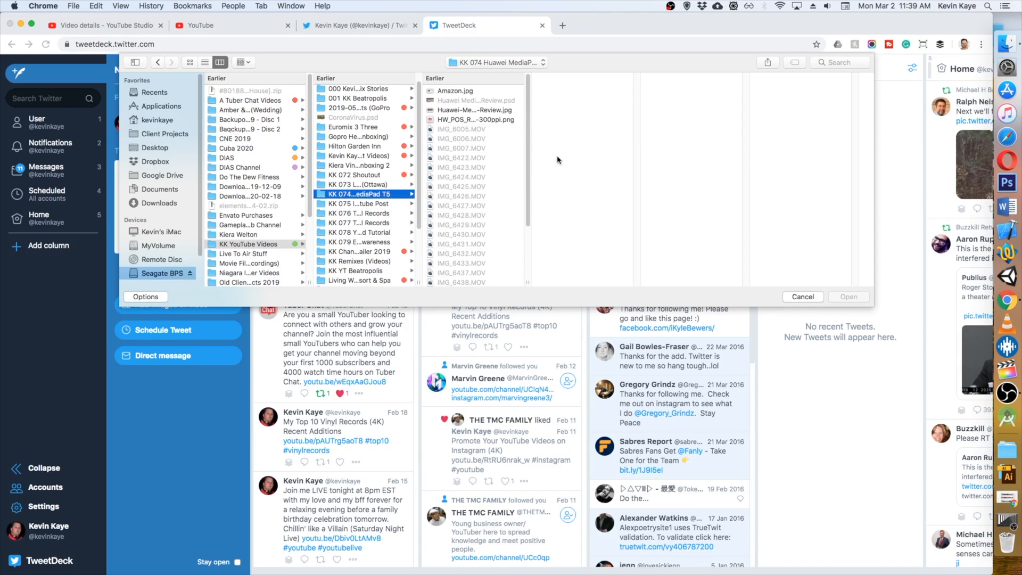
{"action": "left_click", "coordinate": [476, 109]}
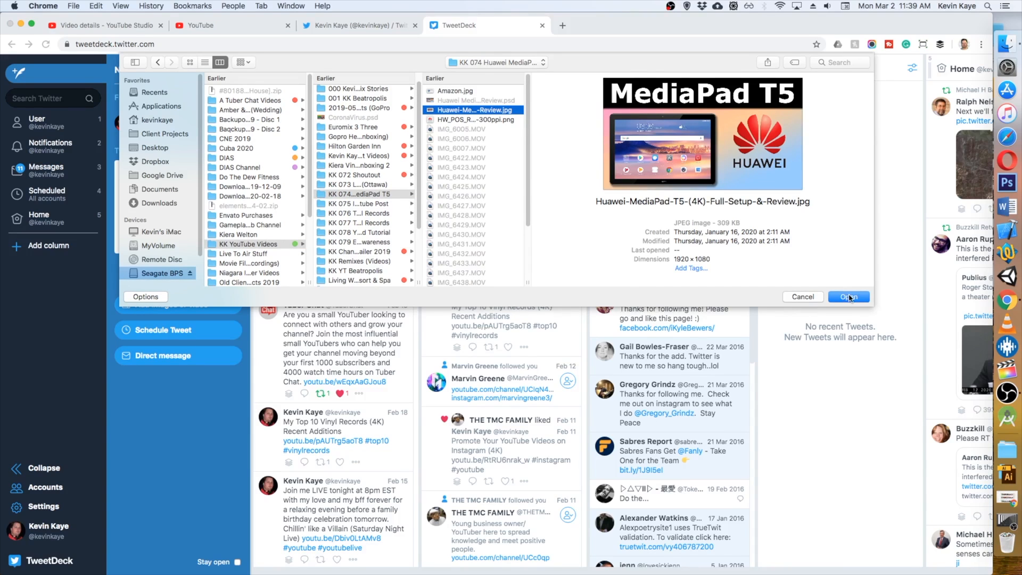
{"action": "left_click", "coordinate": [848, 297]}
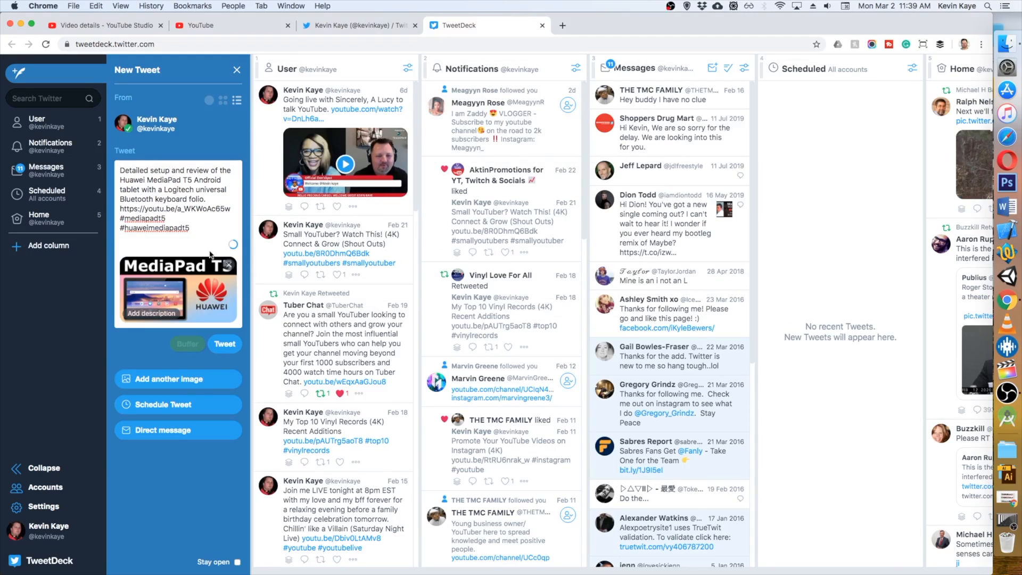
{"action": "mouse_move", "coordinate": [180, 399]}
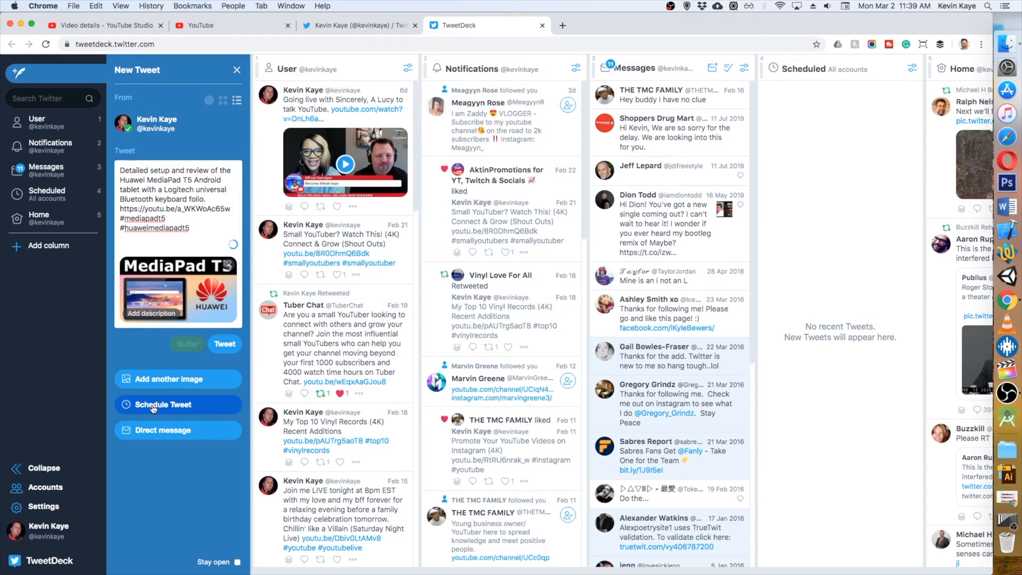
Schedule the tweet for 11:42 AM on Mon 2 Mar 2020 by setting the minutes to 42
{"action": "left_click", "coordinate": [162, 405]}
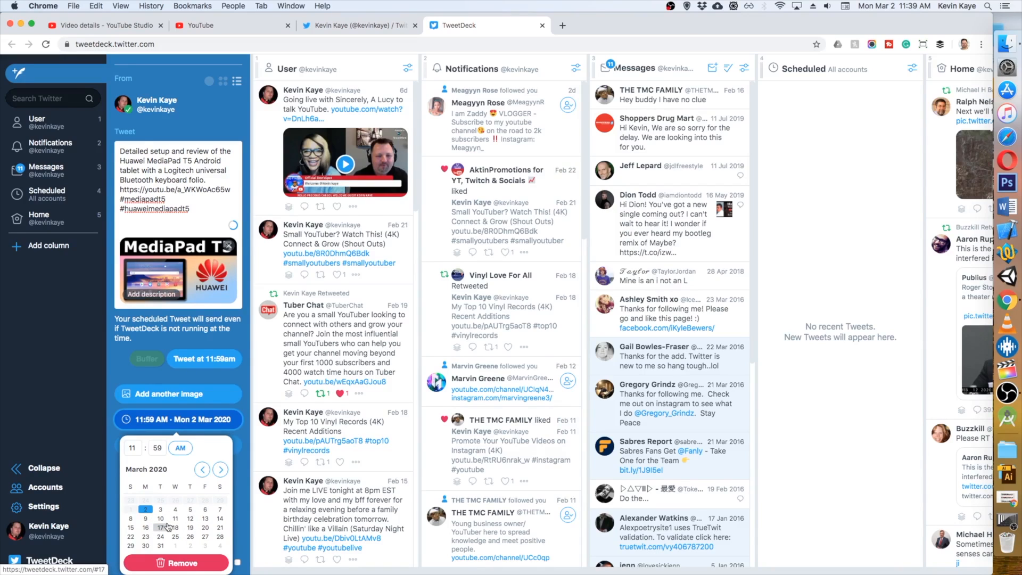
{"action": "mouse_move", "coordinate": [167, 529]}
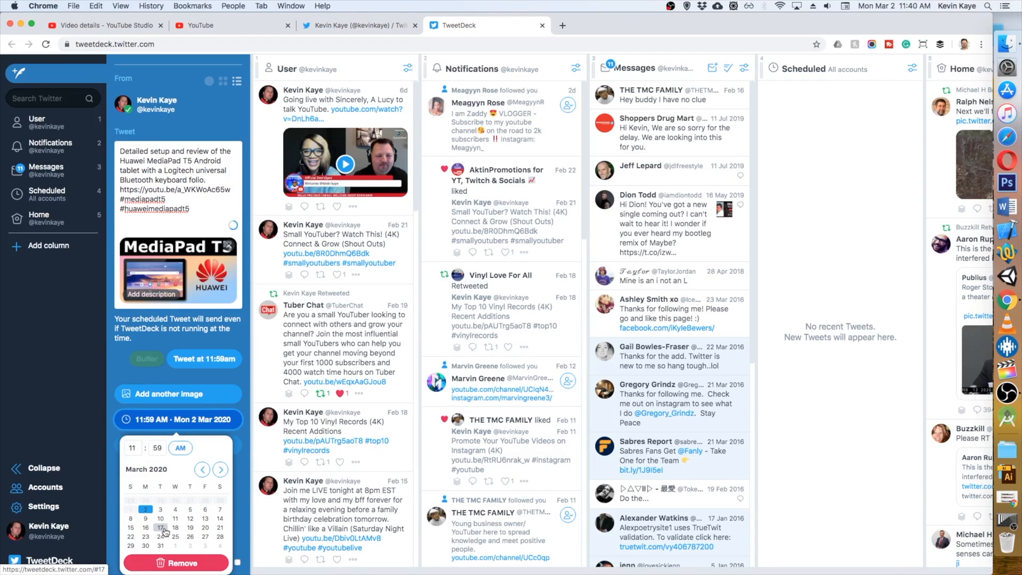
{"action": "mouse_move", "coordinate": [205, 510]}
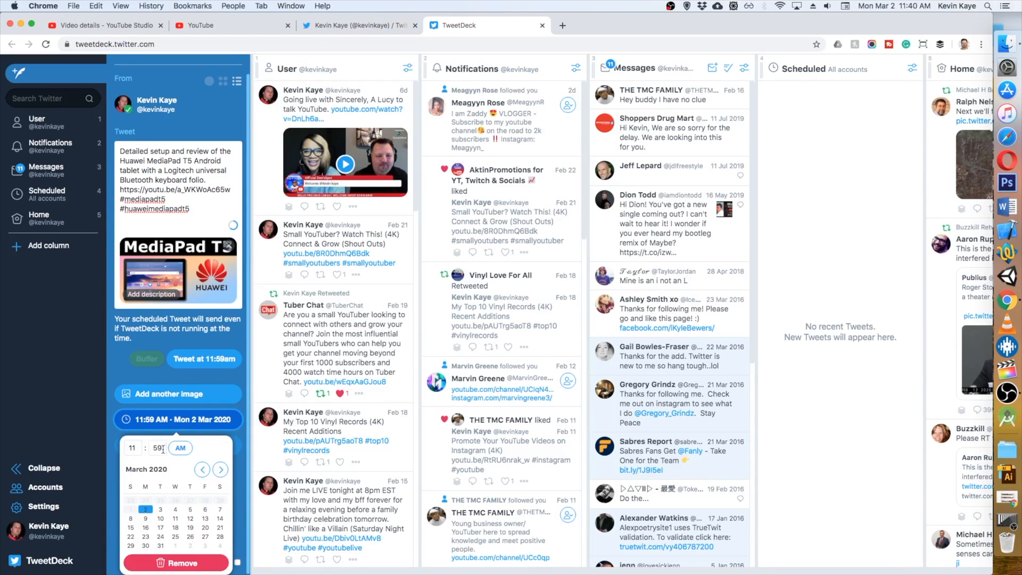
{"action": "left_click", "coordinate": [156, 448]}
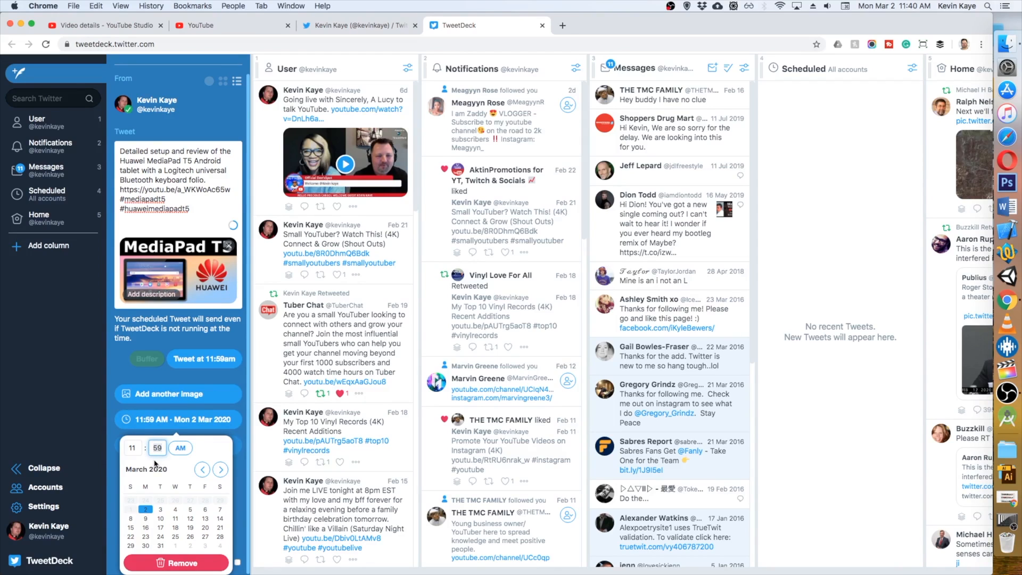
{"action": "type", "text": "4"}
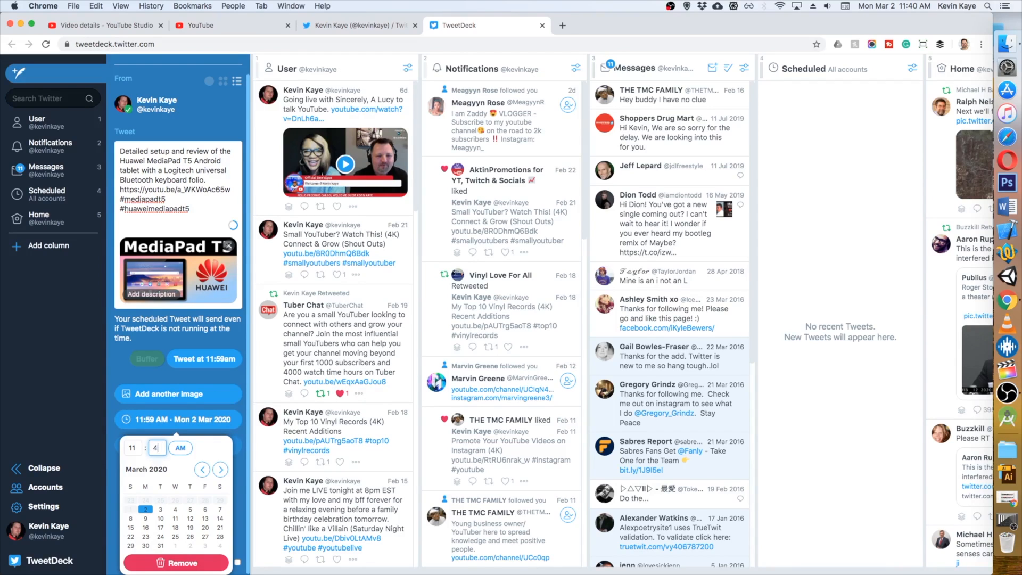
{"action": "type", "text": "2"}
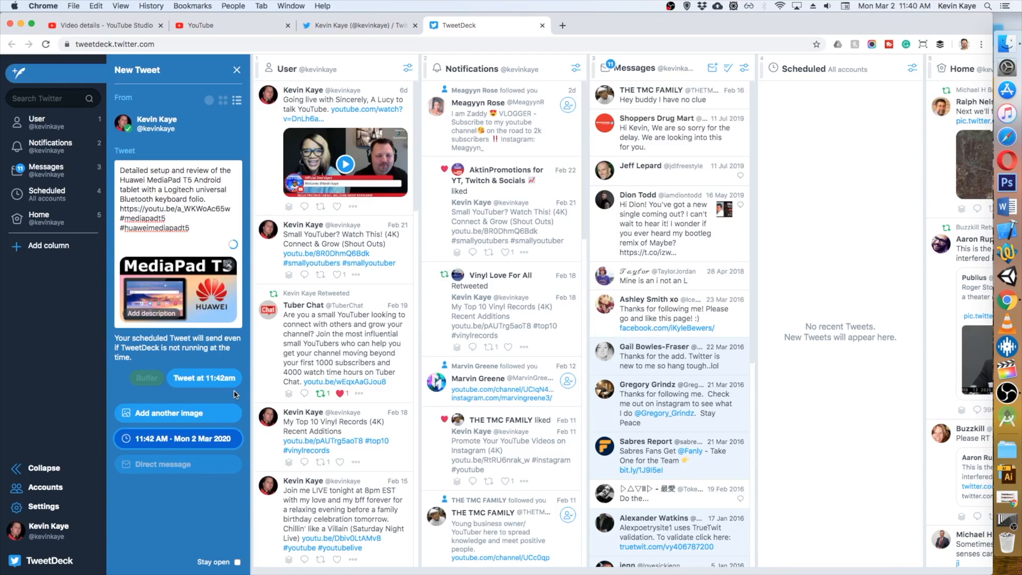
{"action": "left_click", "coordinate": [204, 378]}
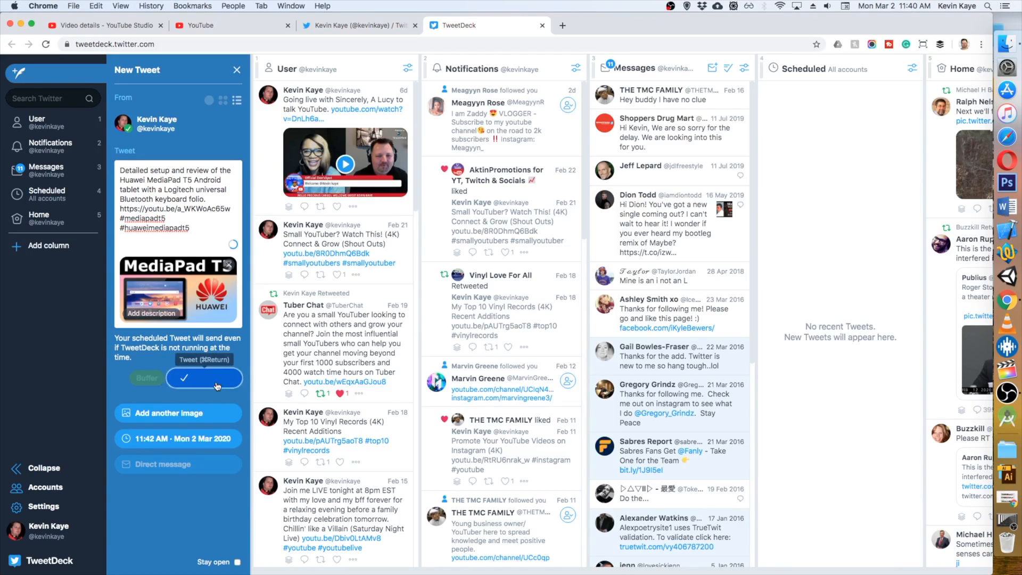
{"action": "left_click", "coordinate": [204, 378]}
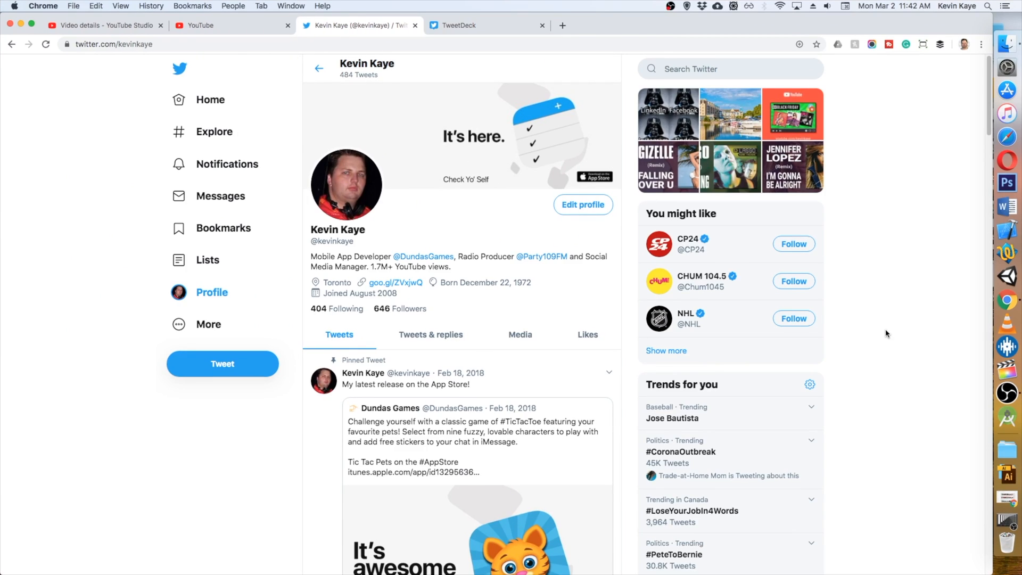
Scroll the profile timeline past the pinned tweet to the new MediaPad T5 tweet
{"action": "scroll", "scroll_direction": "down", "scroll_amount": 3}
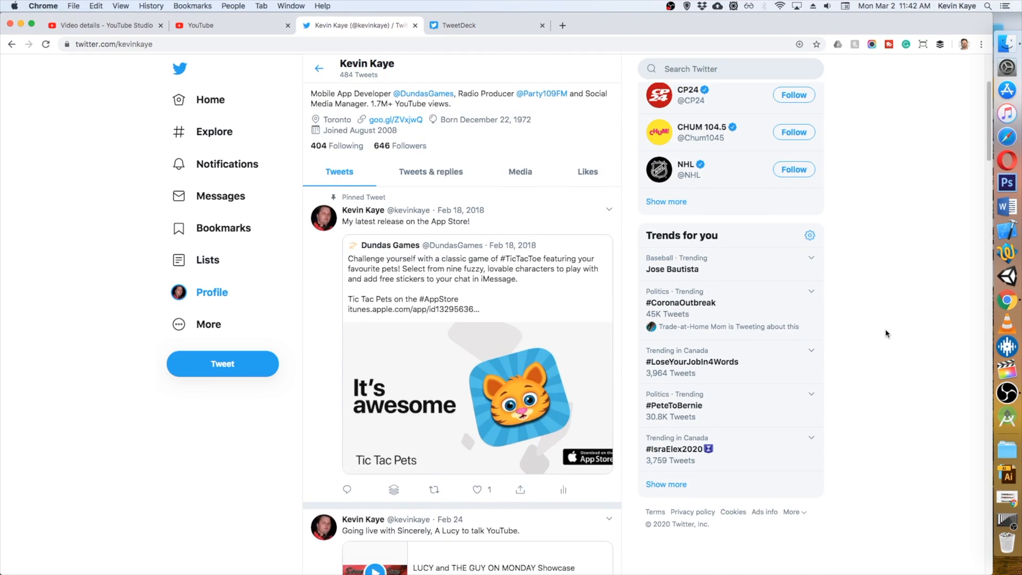
{"action": "scroll", "scroll_direction": "down", "scroll_amount": 3}
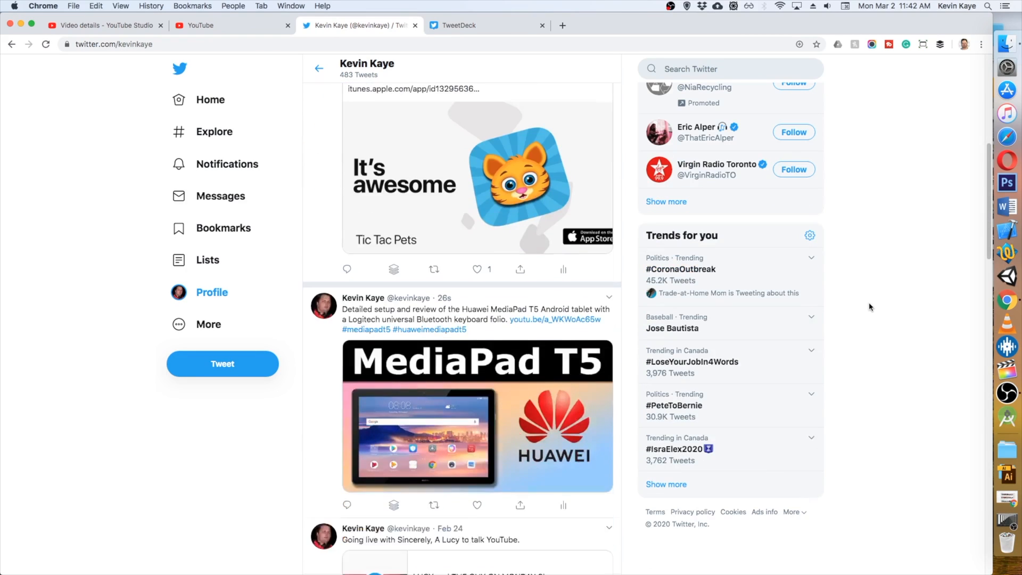
{"action": "scroll", "scroll_direction": "down", "scroll_amount": 3}
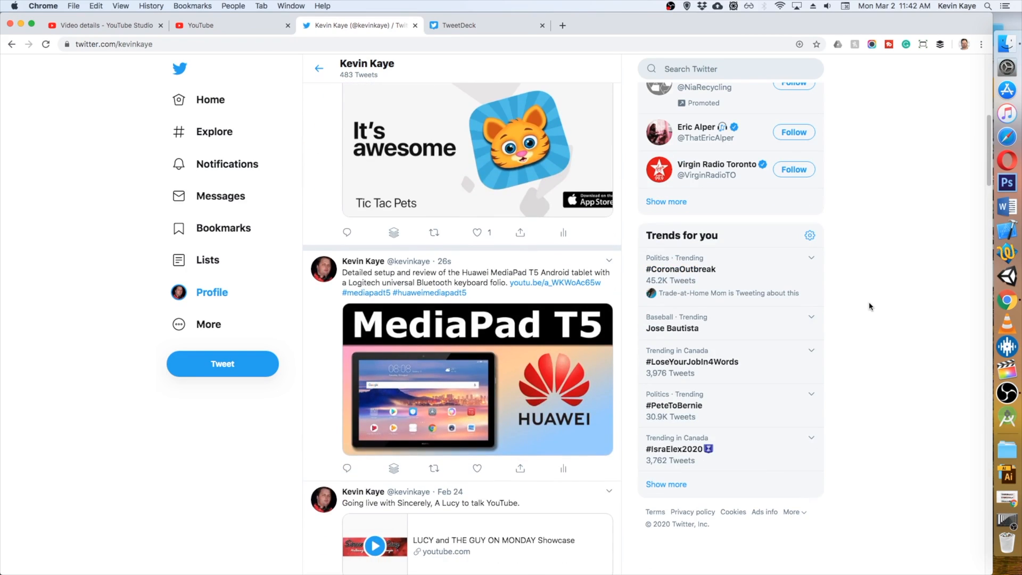